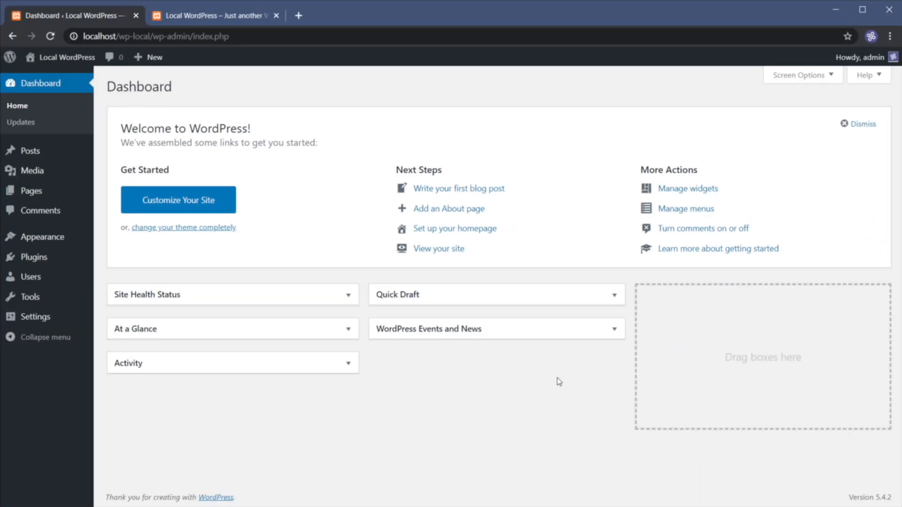
mouse_move(625, 371)
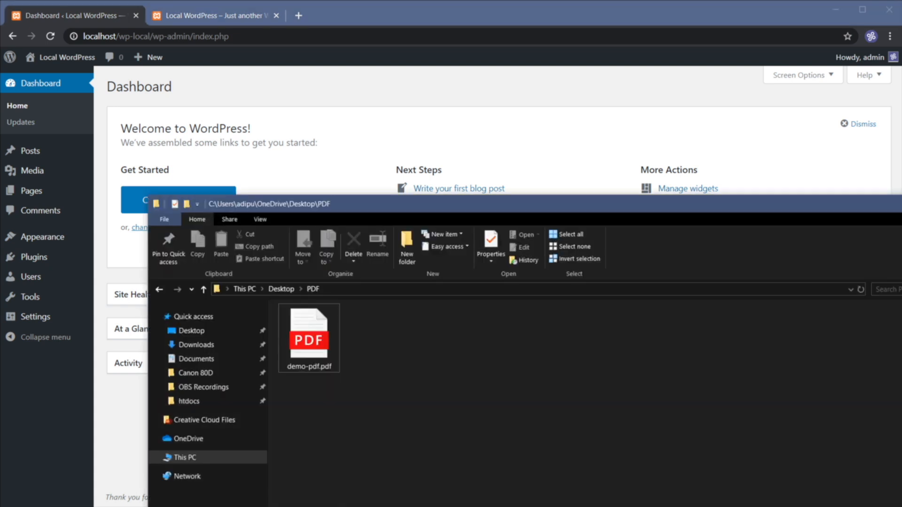
Step: Maximize the File Explorer window showing the PDF folder
left_click(308, 334)
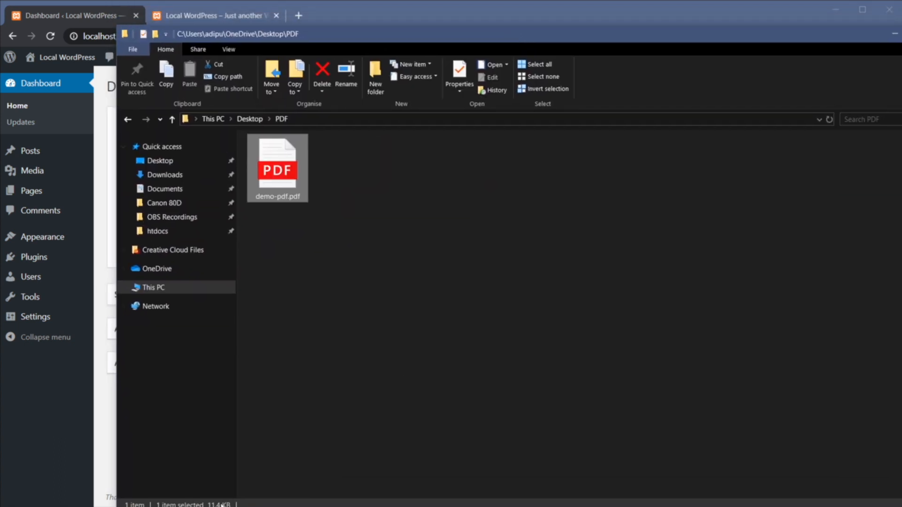
mouse_move(804, 33)
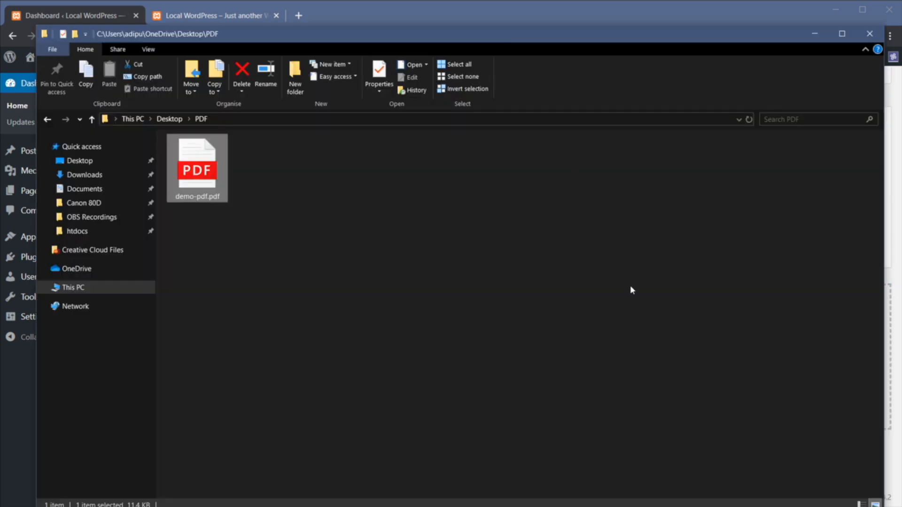
mouse_move(663, 343)
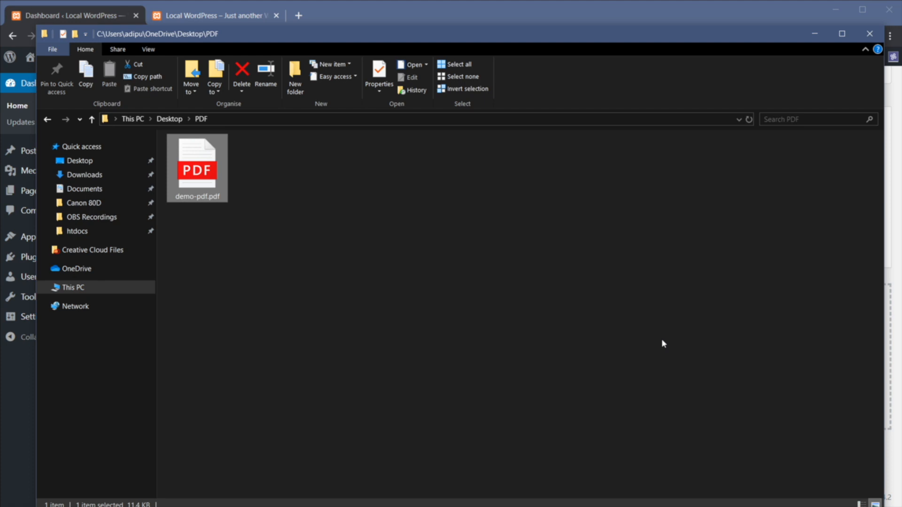
mouse_move(625, 337)
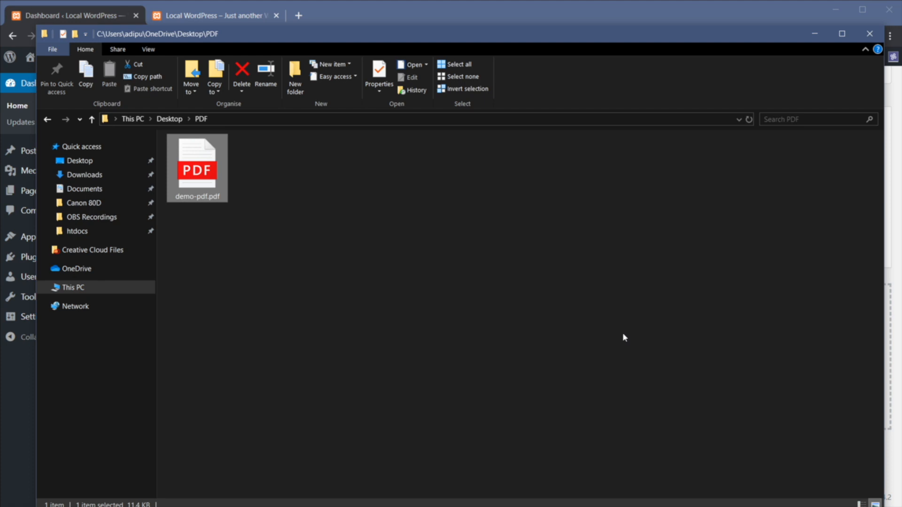
mouse_move(209, 216)
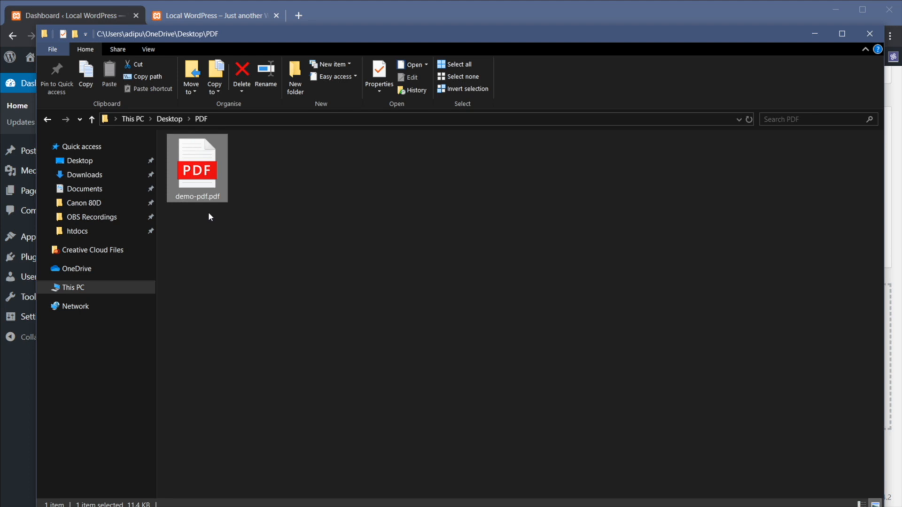
mouse_move(225, 212)
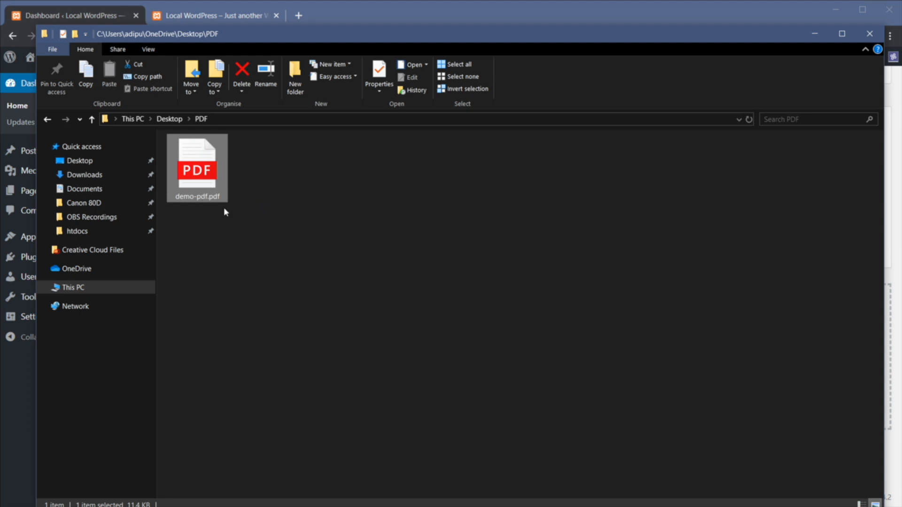
mouse_move(267, 235)
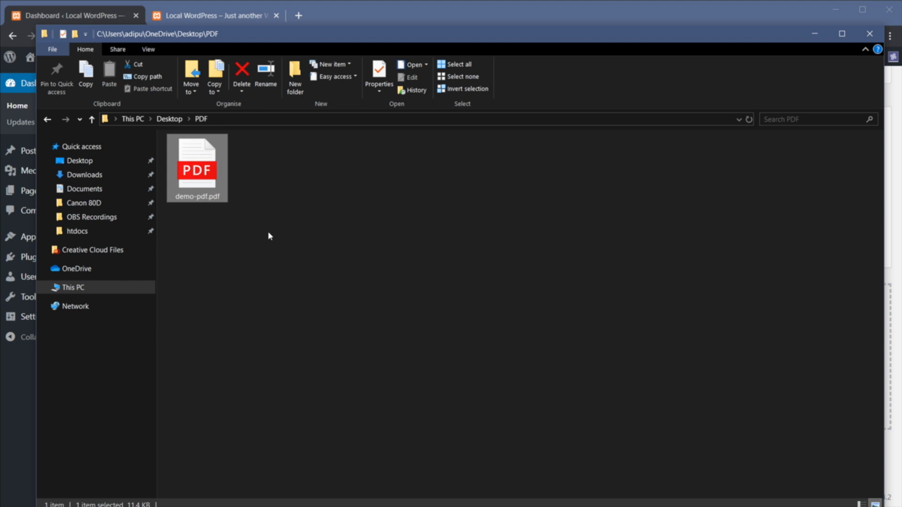
mouse_move(277, 241)
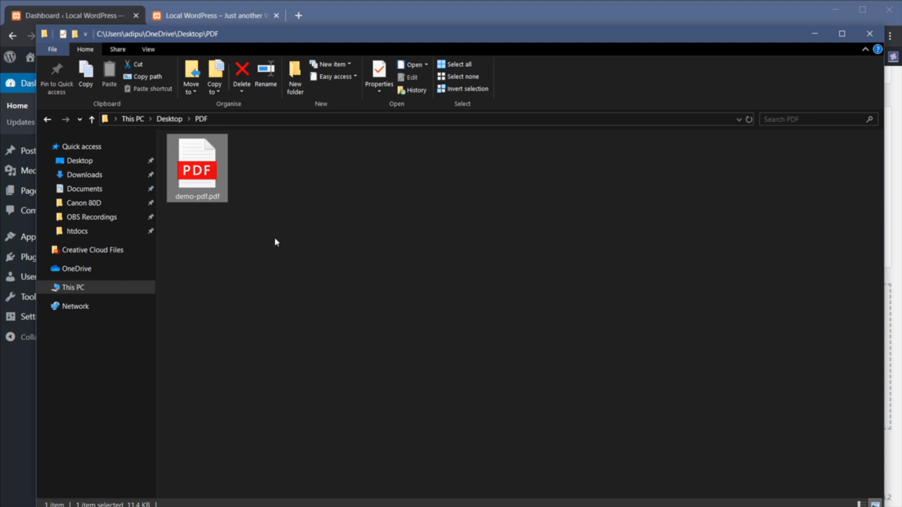
mouse_move(229, 241)
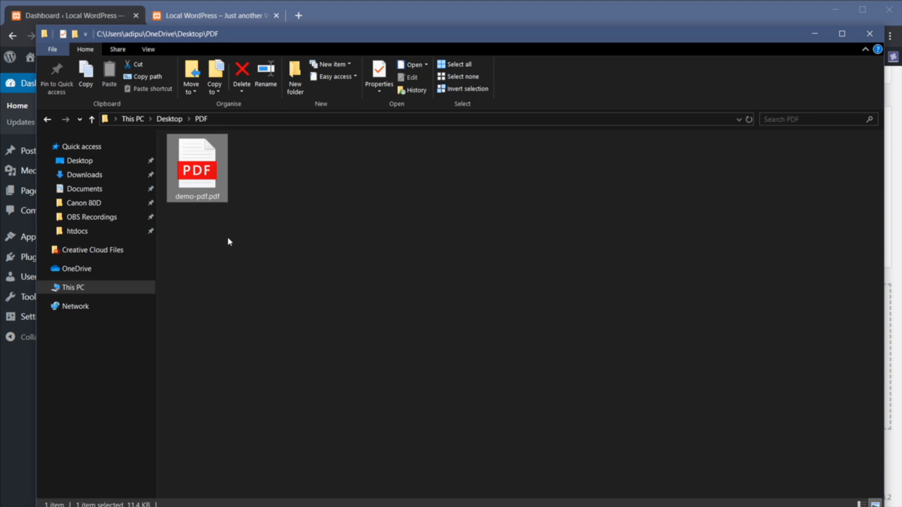
mouse_move(232, 254)
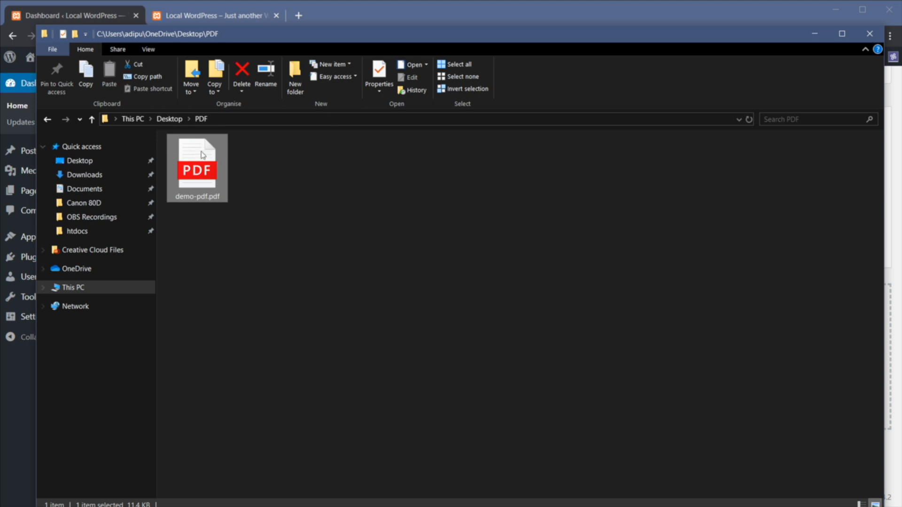
mouse_move(18, 384)
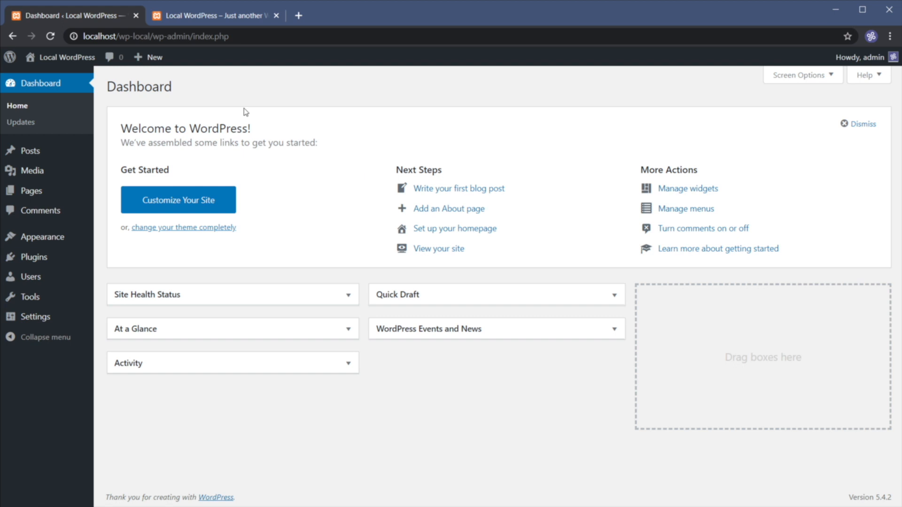
mouse_move(243, 257)
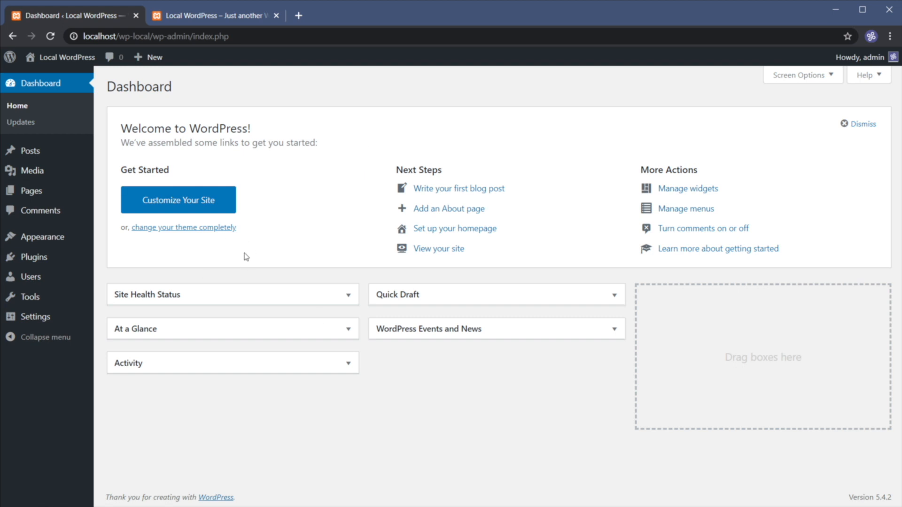
mouse_move(33, 170)
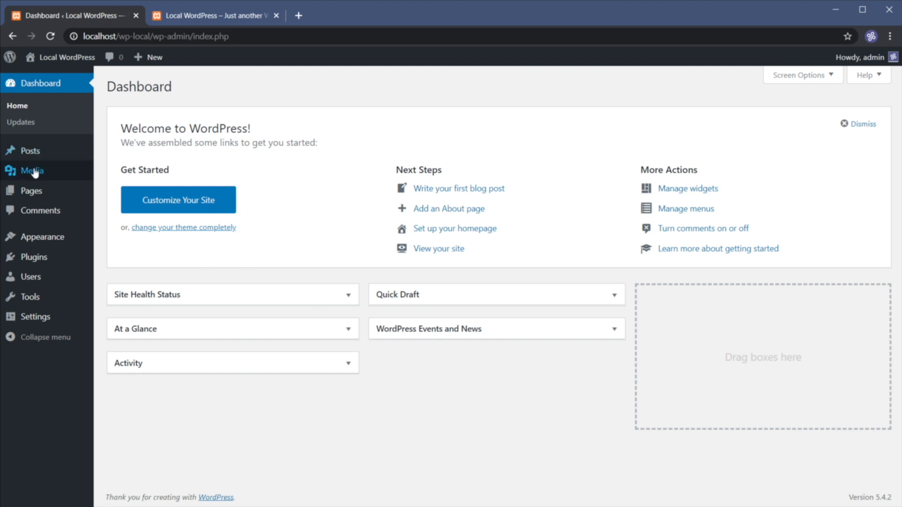
Step: Upload demo-pdf.pdf through Media > Add New
left_click(32, 170)
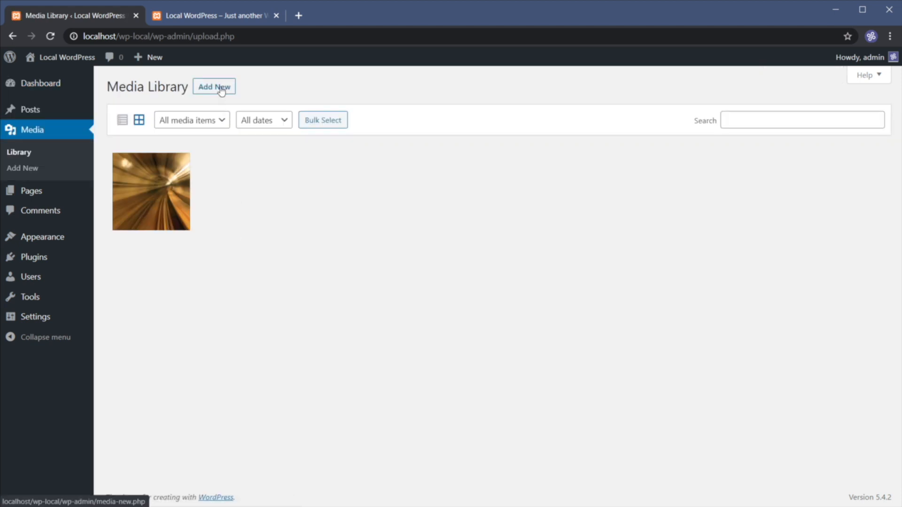
left_click(213, 87)
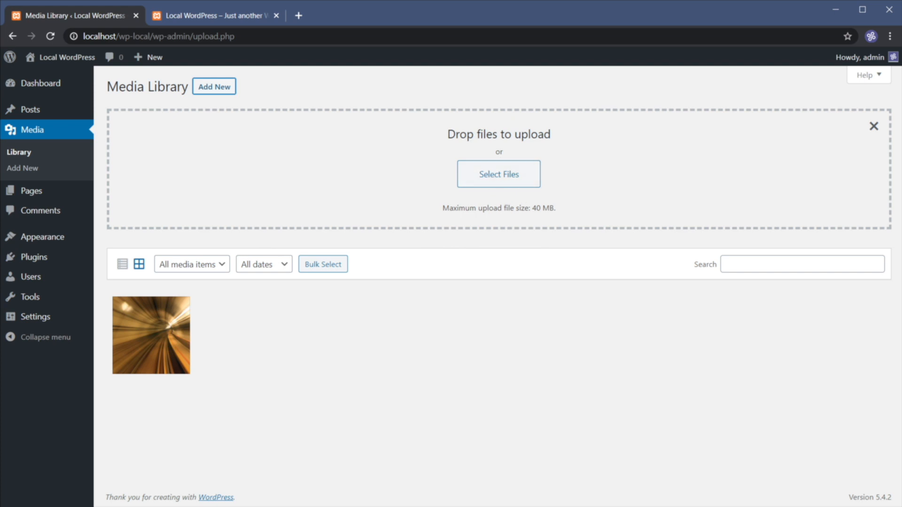
left_click(498, 175)
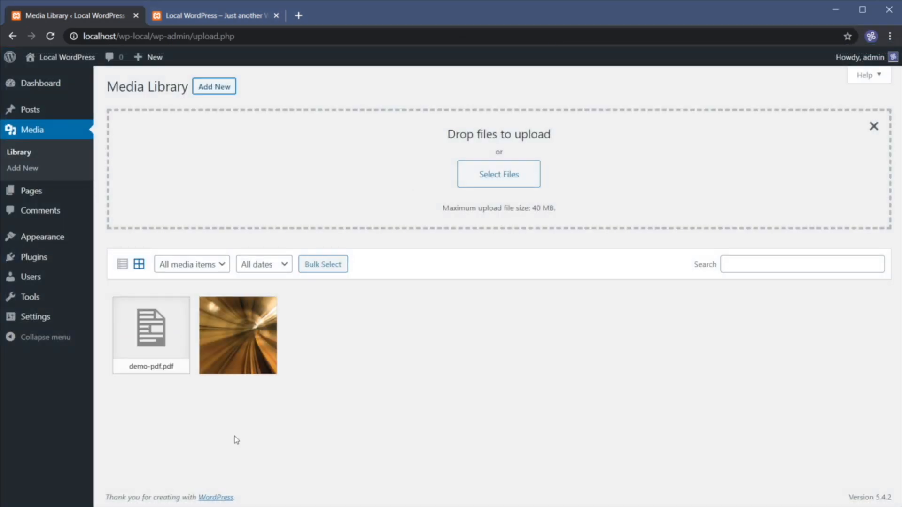
mouse_move(153, 353)
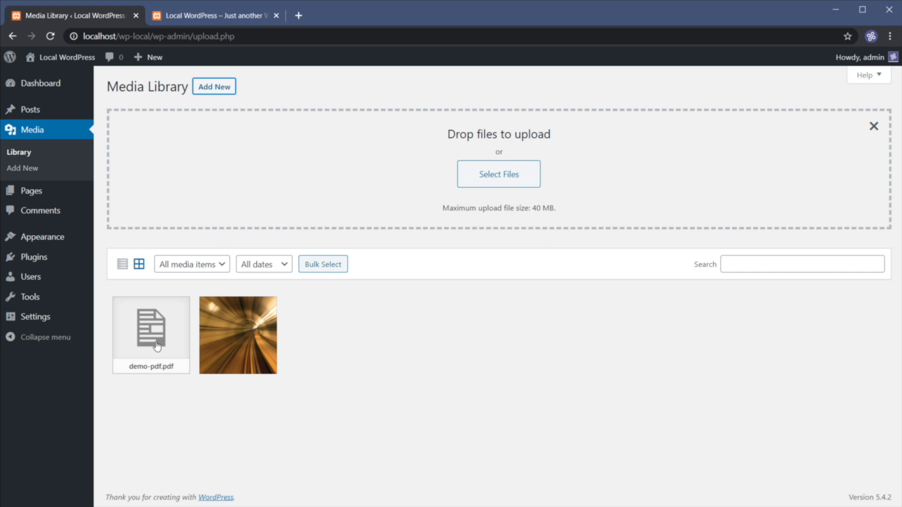
left_click(151, 335)
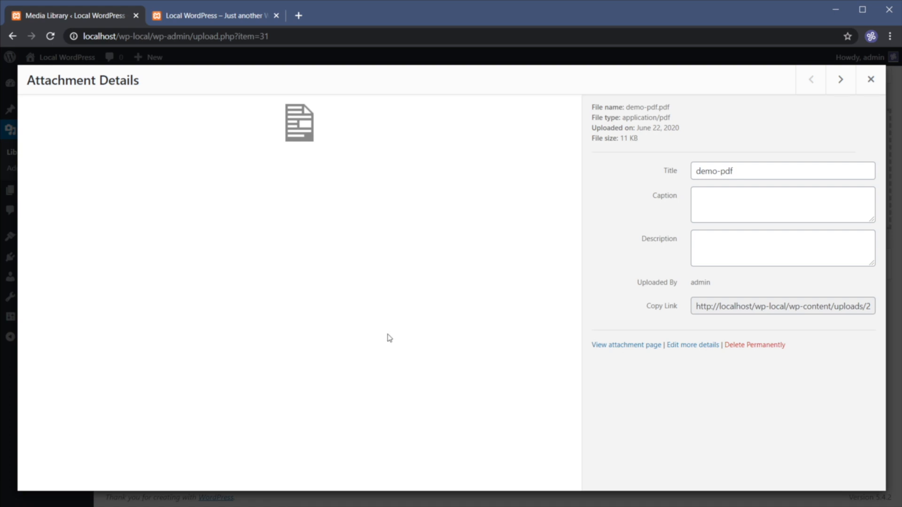
mouse_move(703, 139)
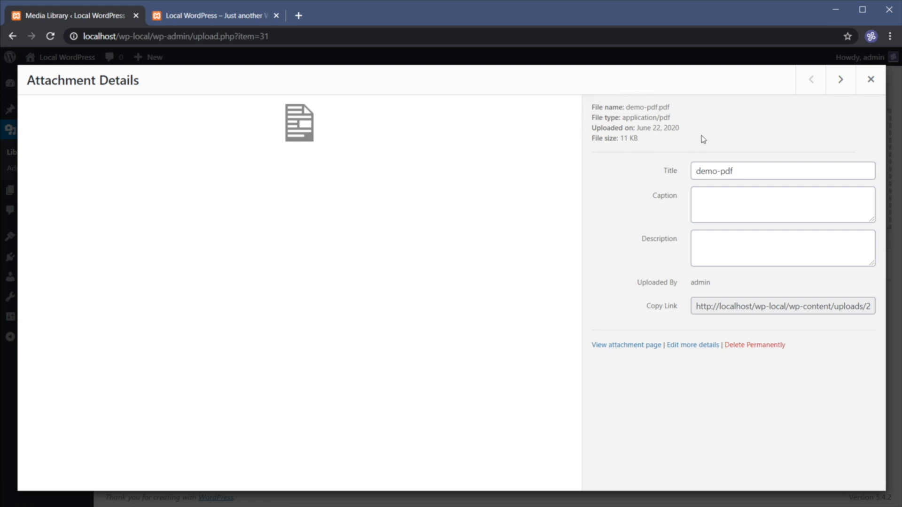
mouse_move(653, 171)
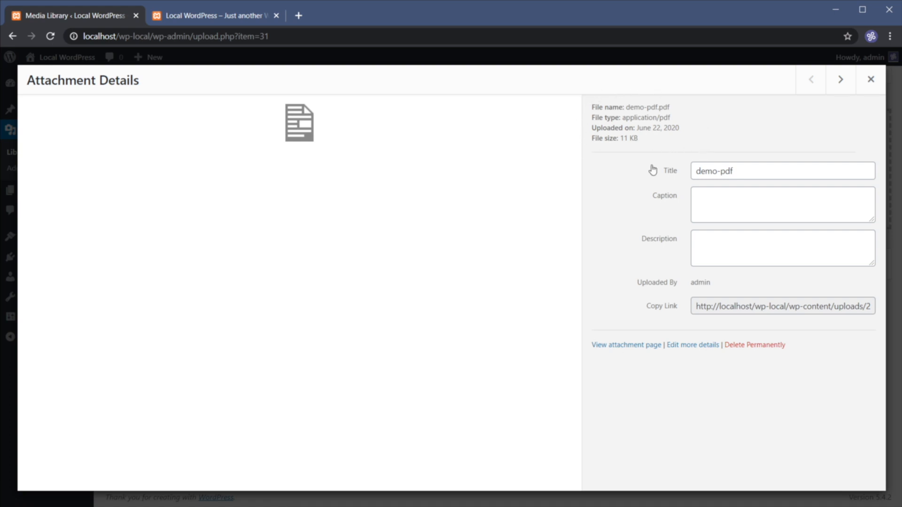
mouse_move(706, 235)
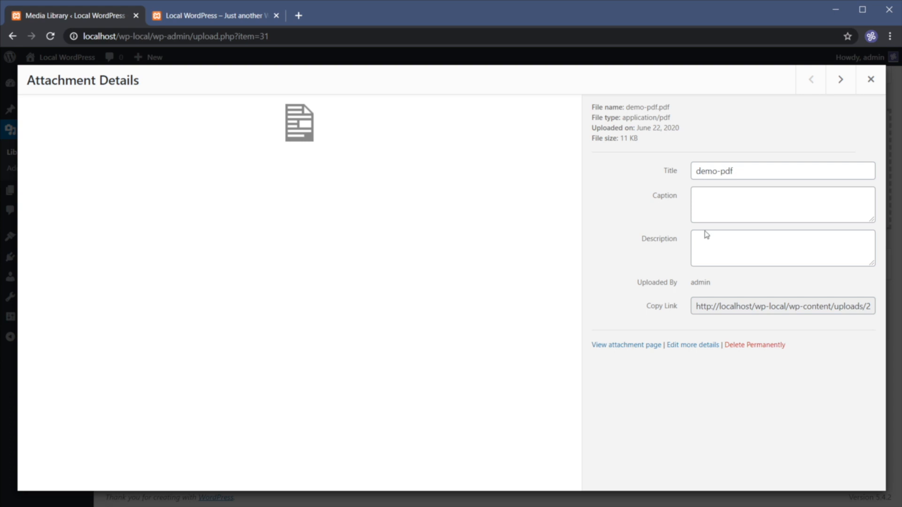
mouse_move(715, 310)
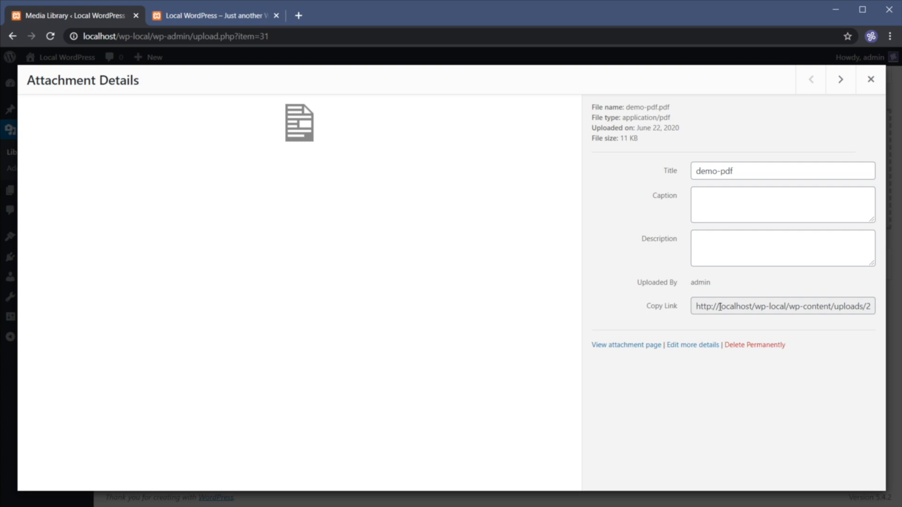
mouse_move(713, 311)
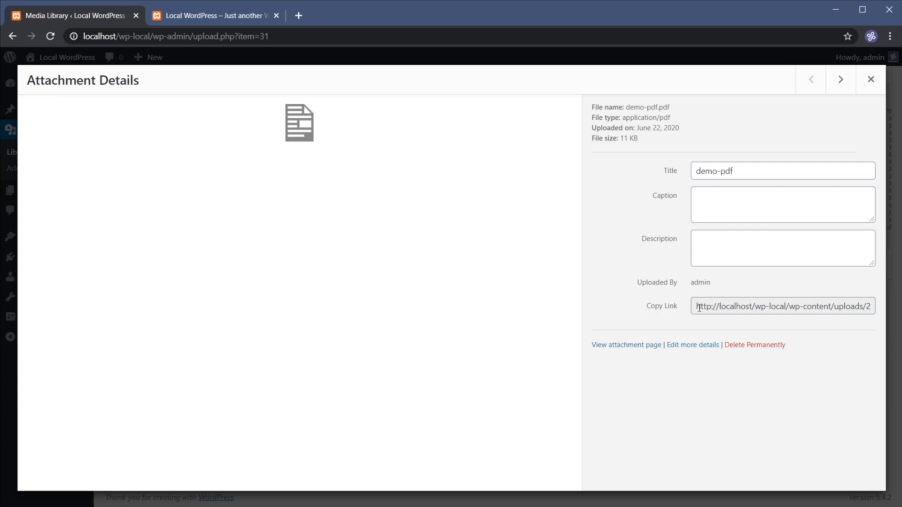
left_click(782, 306)
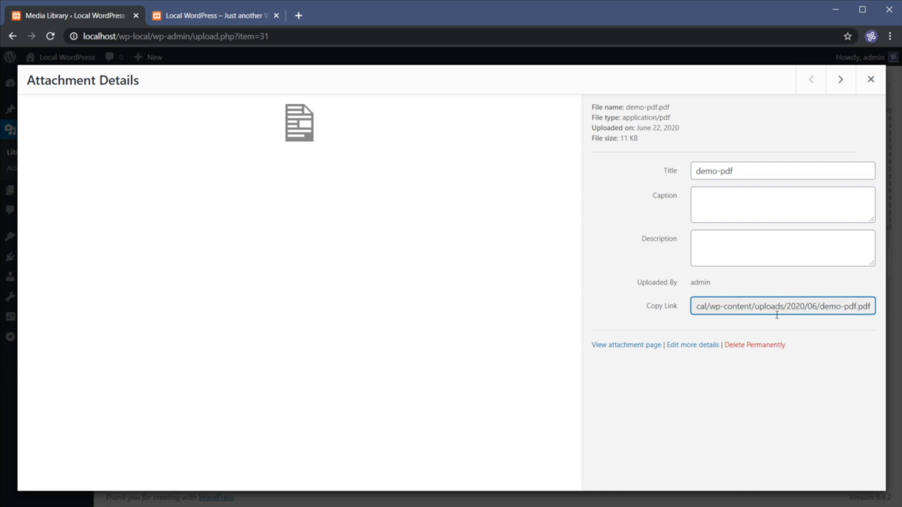
mouse_move(670, 323)
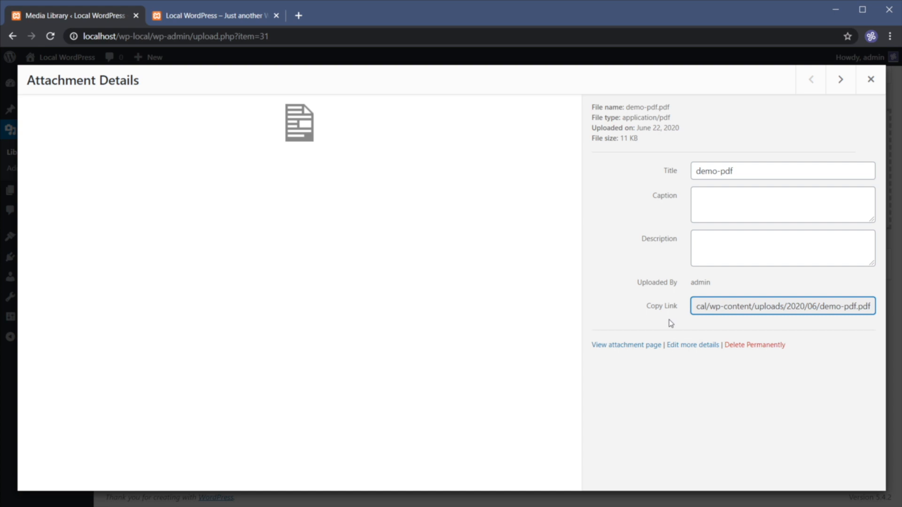
left_click(870, 79)
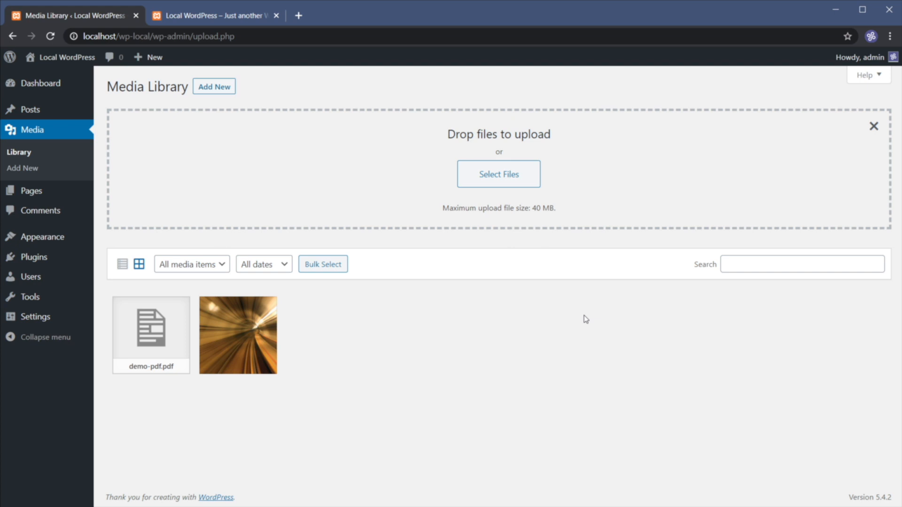
mouse_move(516, 354)
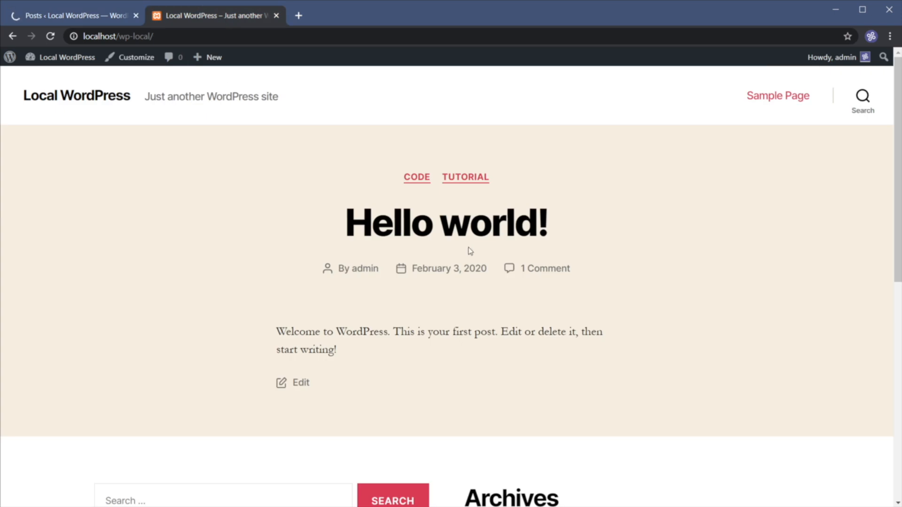
Step: Return to the Edit Post tab for the Hello world! post
left_click(300, 383)
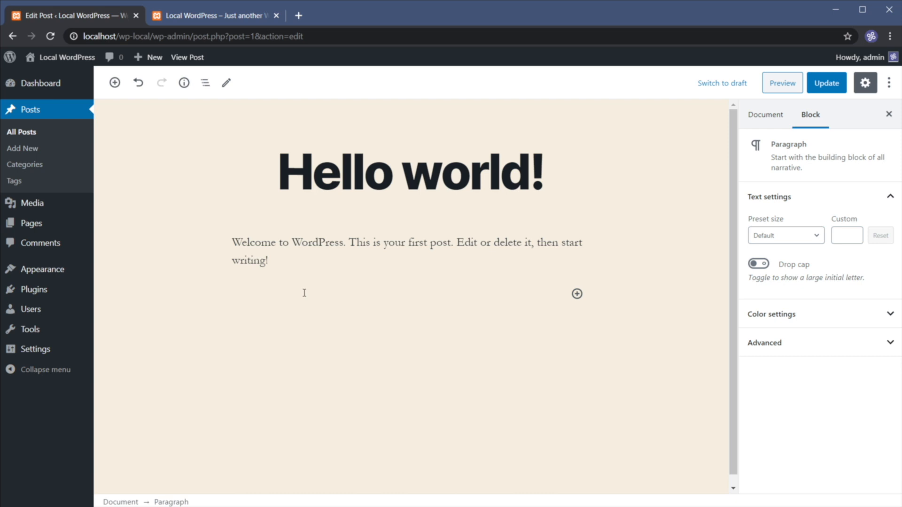
Step: Add a 'Download free PDF file' paragraph linked to the demo-pdf.pdf URL
type("Download free PDF file!")
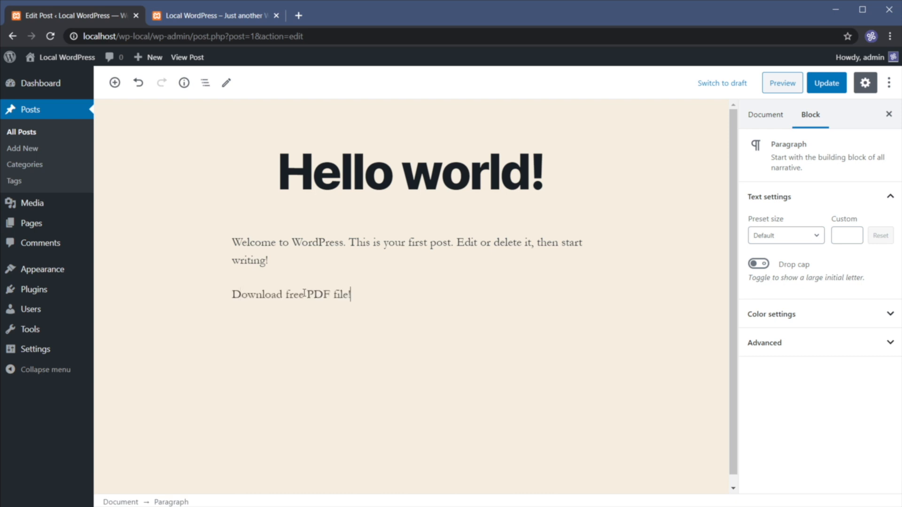
triple_click(290, 294)
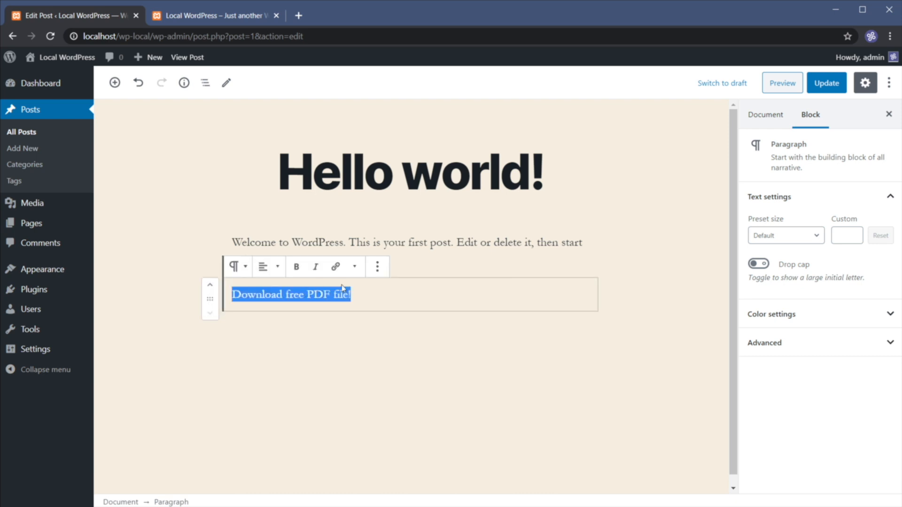
mouse_move(335, 266)
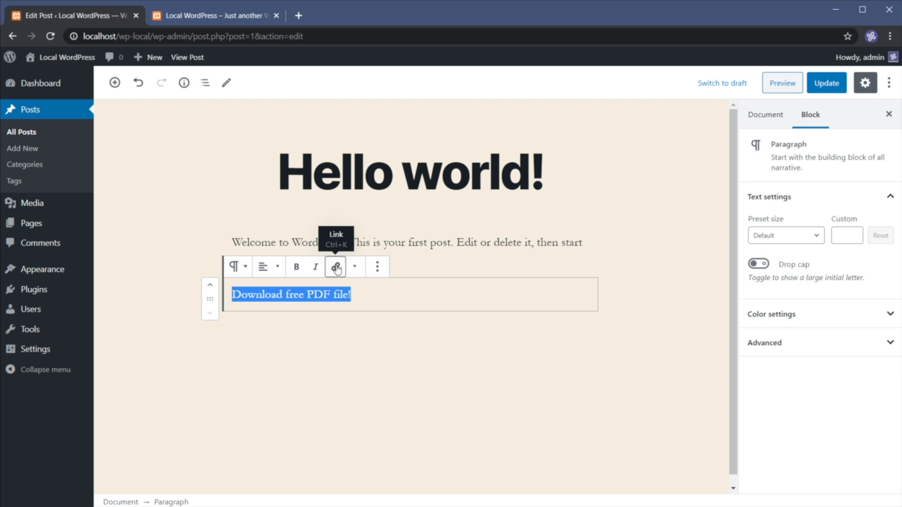
mouse_move(350, 252)
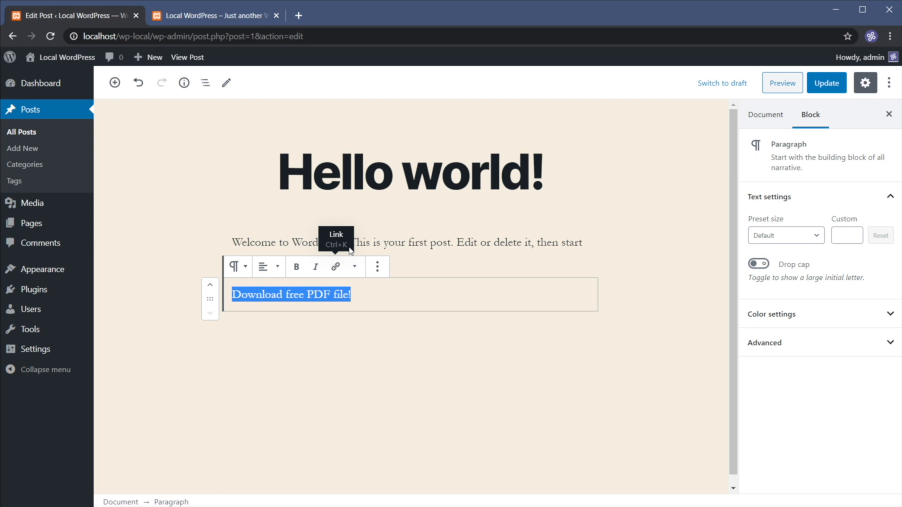
left_click(335, 266)
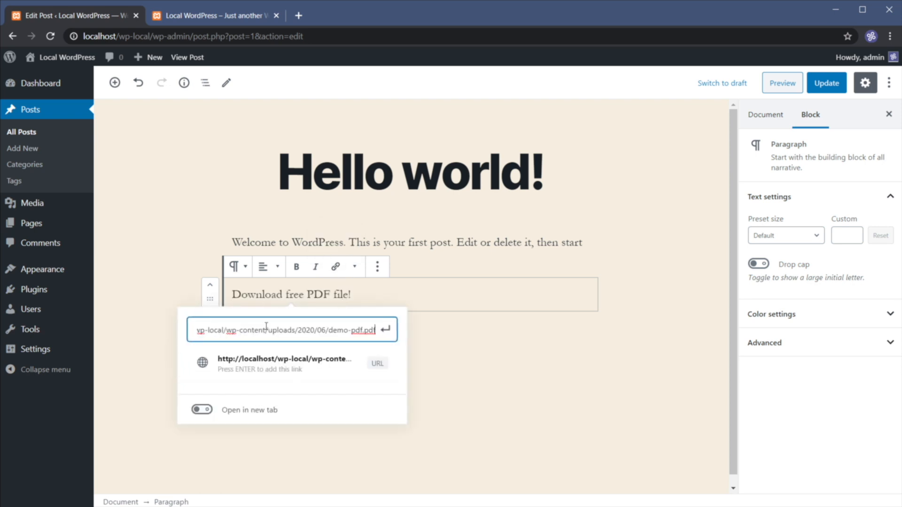
mouse_move(277, 329)
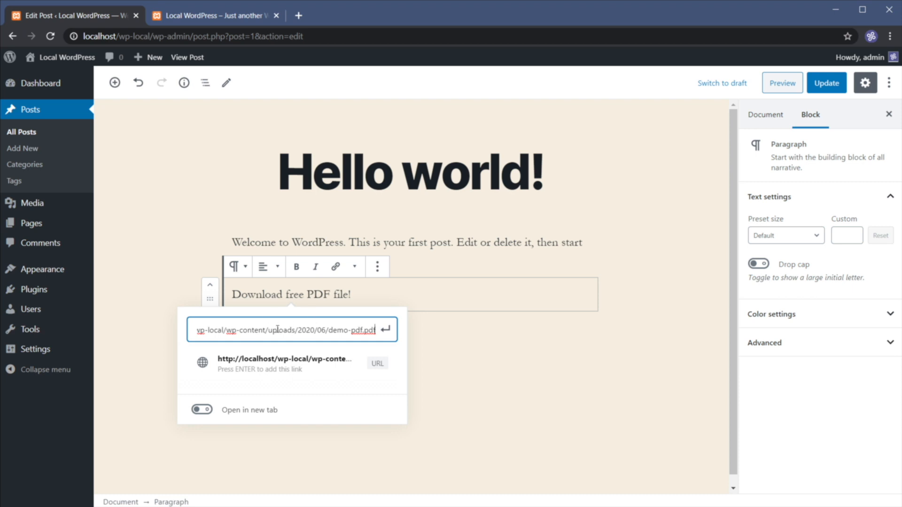
key("Return")
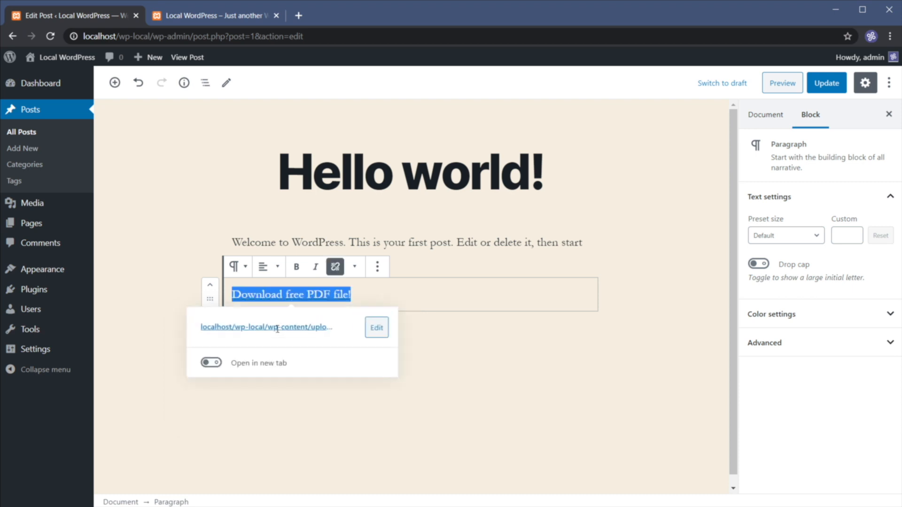
mouse_move(280, 358)
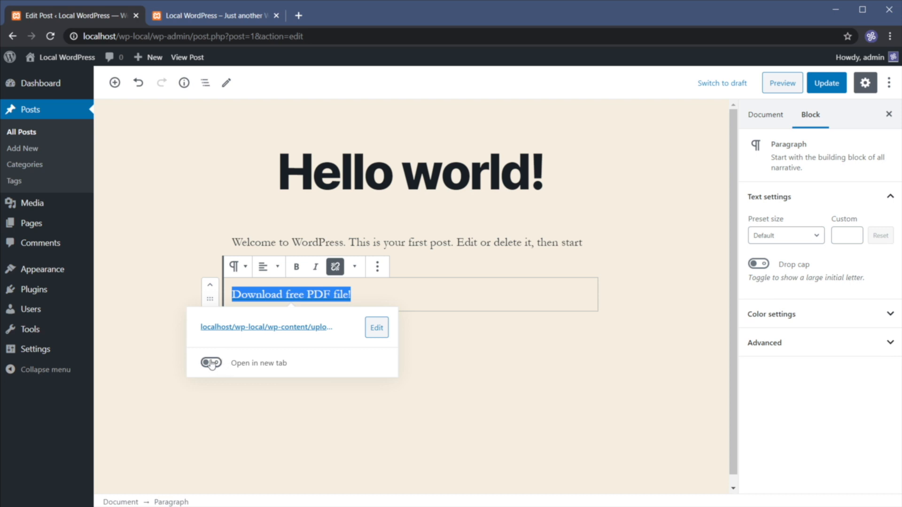
mouse_move(211, 367)
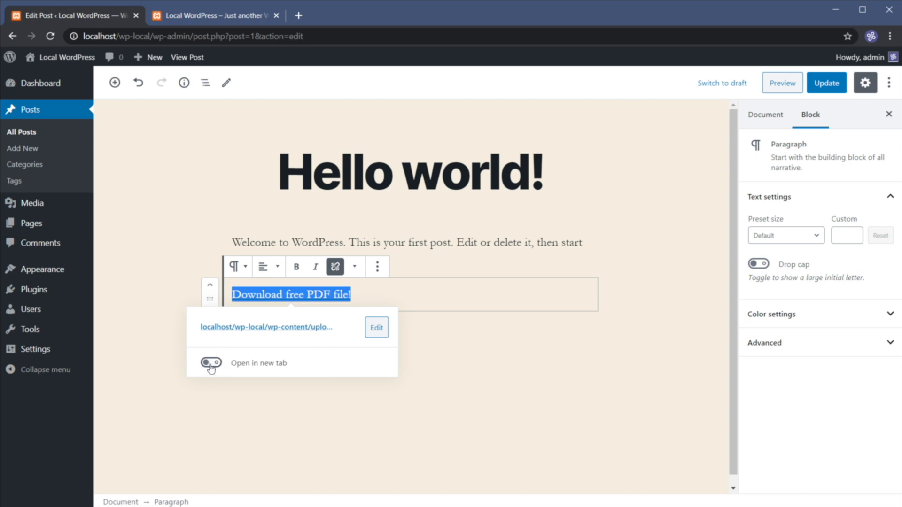
left_click(467, 384)
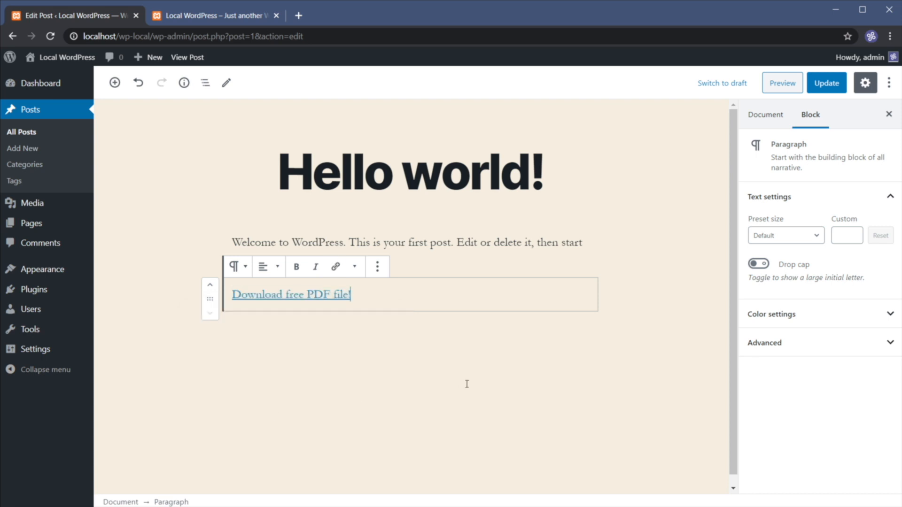
left_click(826, 83)
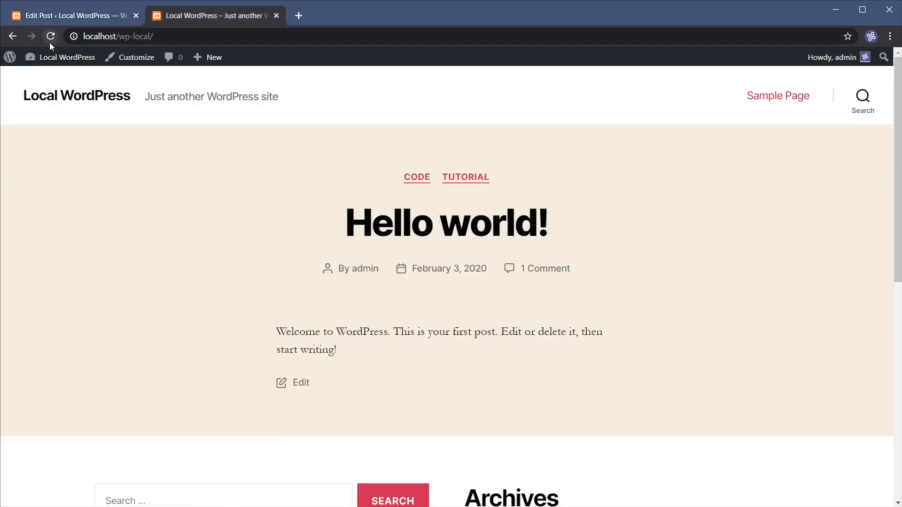
Step: Reload the live post, test the 'Download free PDF file!' link, and close the PDF tab
left_click(51, 36)
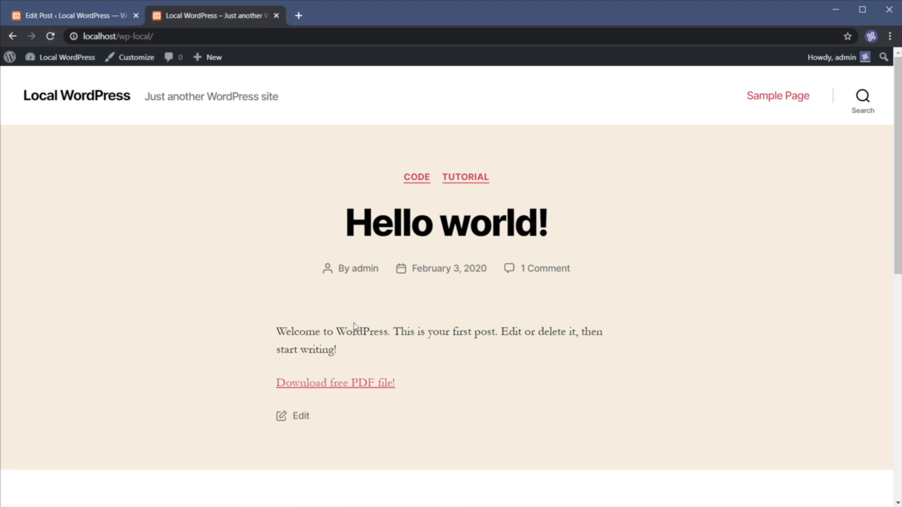
mouse_move(346, 383)
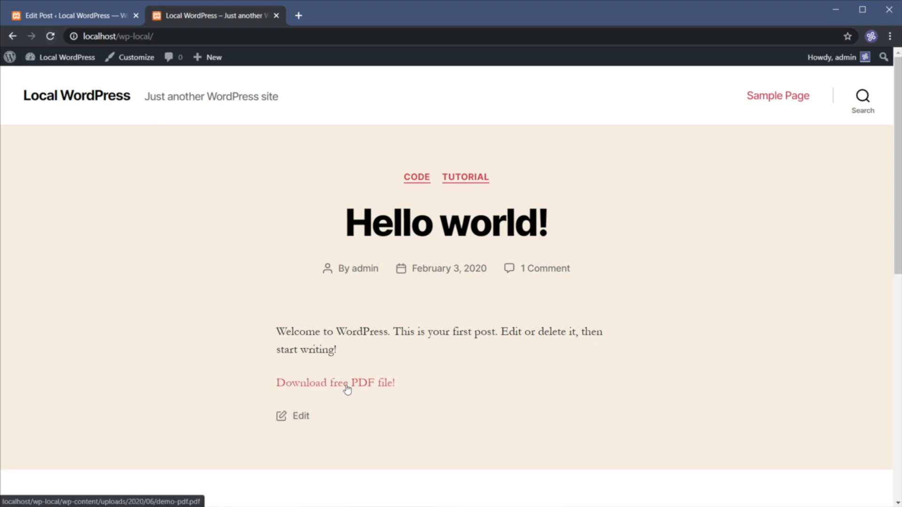
left_click(335, 383)
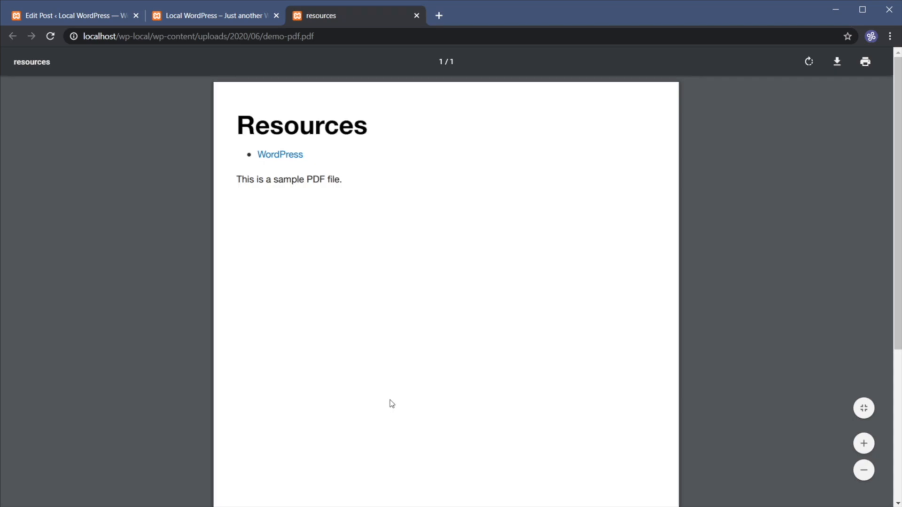
mouse_move(430, 235)
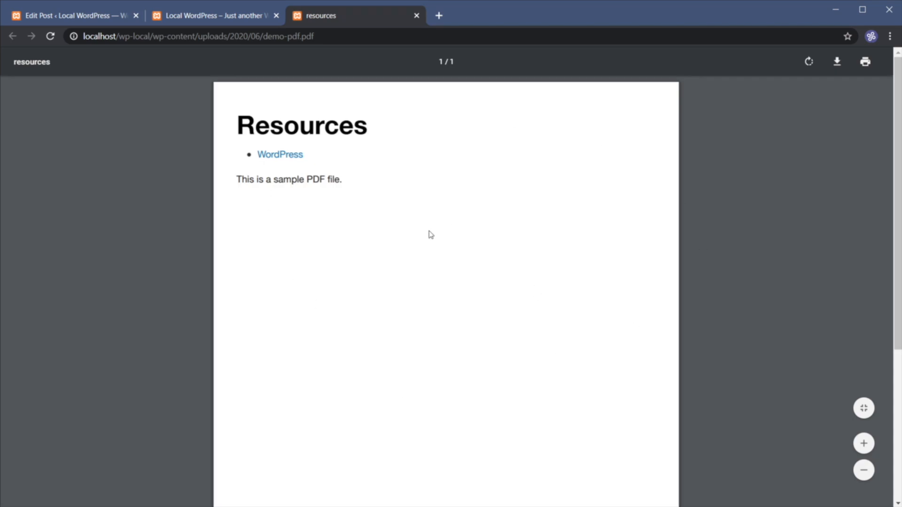
mouse_move(339, 188)
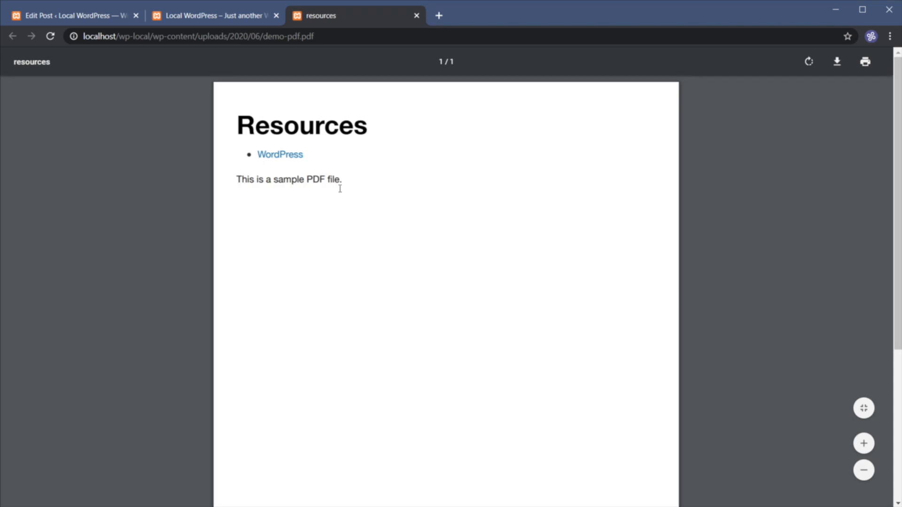
mouse_move(434, 233)
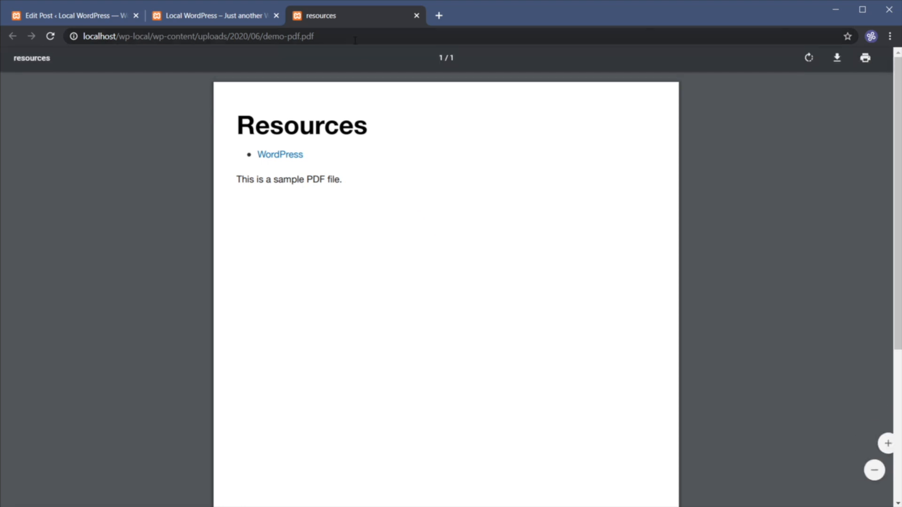
left_click(417, 15)
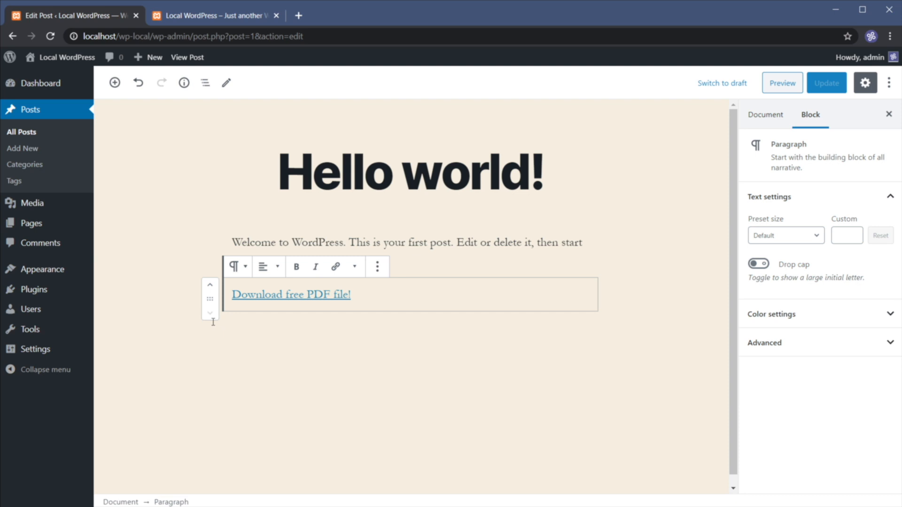
Step: Add an Image block holding the tunnel photo from the Media Library
left_click(765, 115)
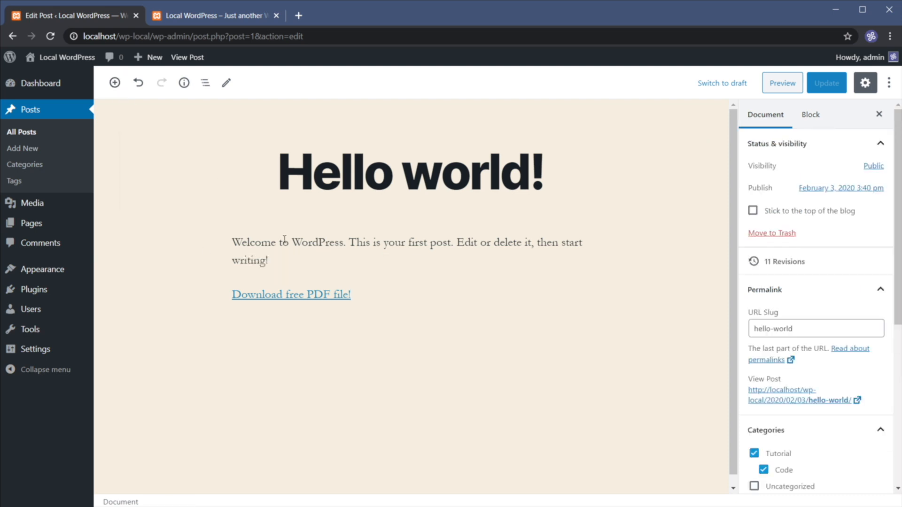
left_click(114, 82)
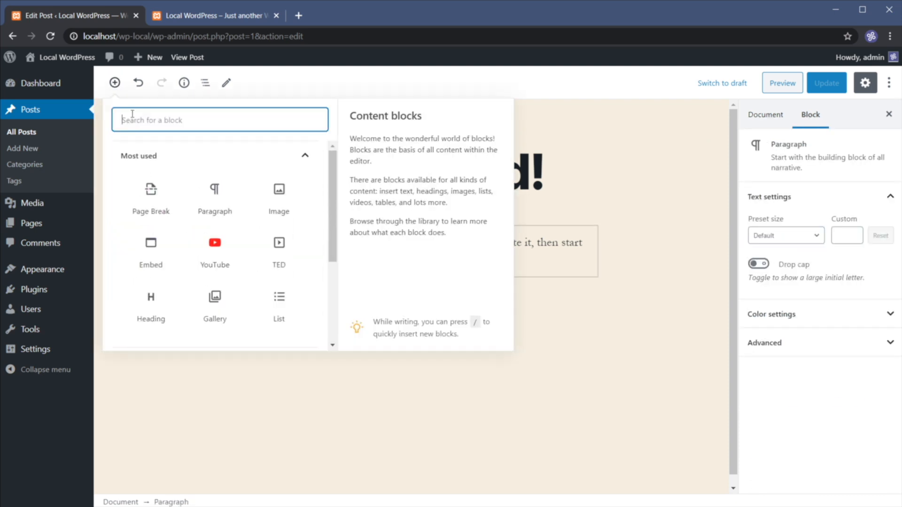
left_click(278, 189)
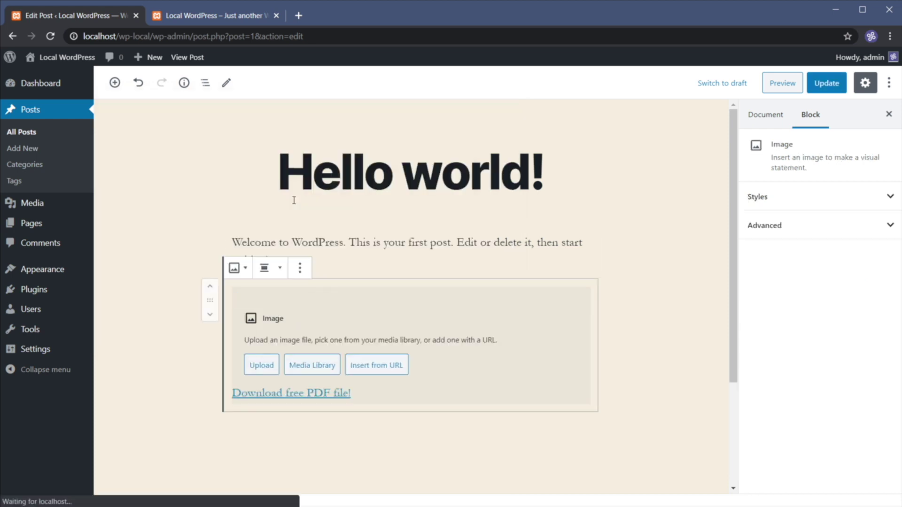
left_click(312, 365)
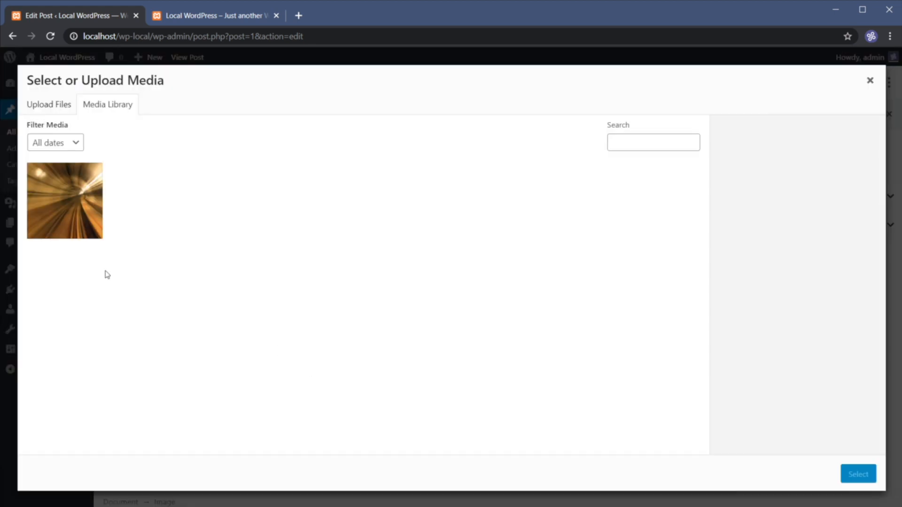
left_click(65, 200)
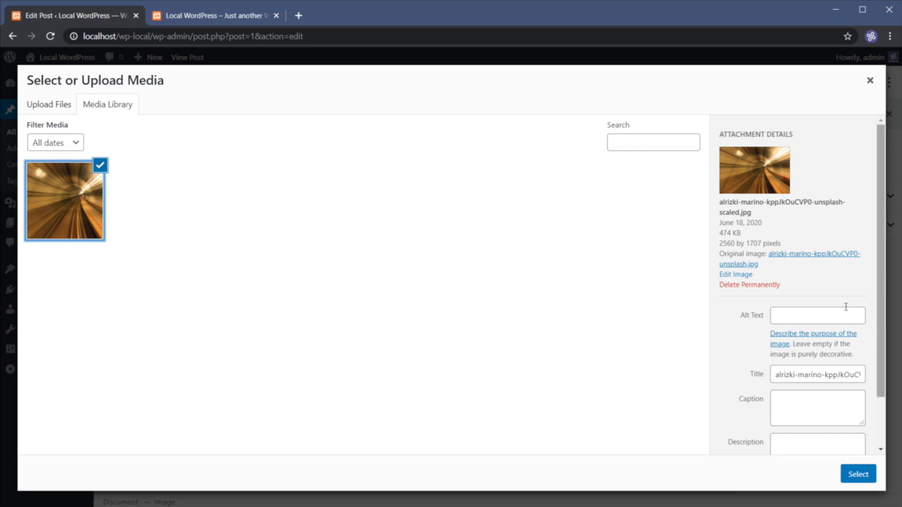
mouse_move(808, 393)
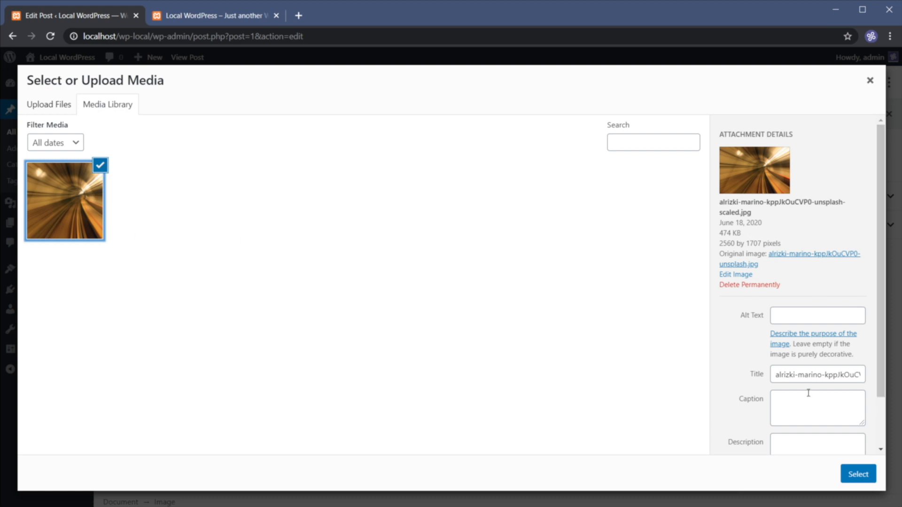
mouse_move(858, 474)
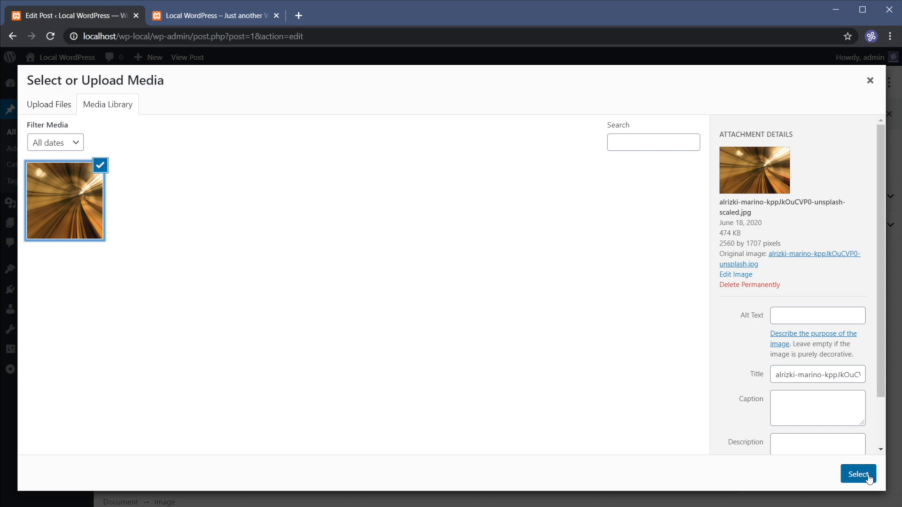
left_click(858, 474)
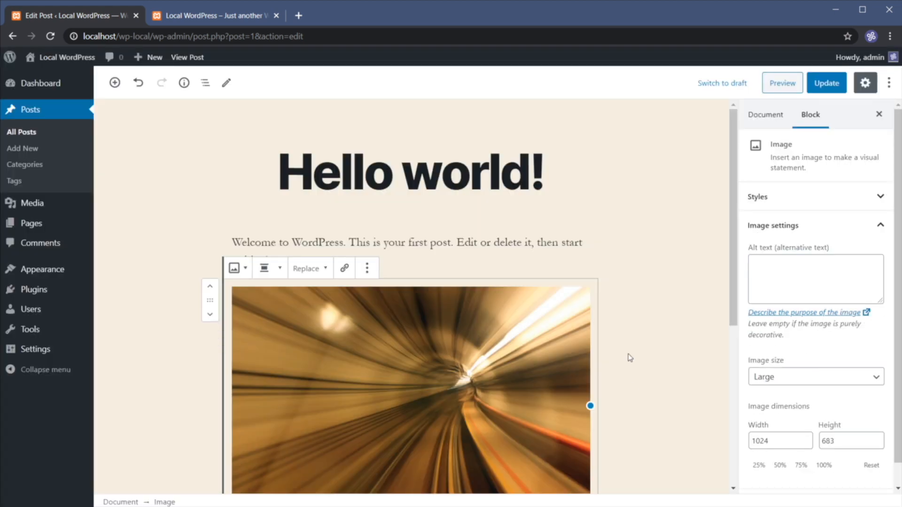
mouse_move(535, 342)
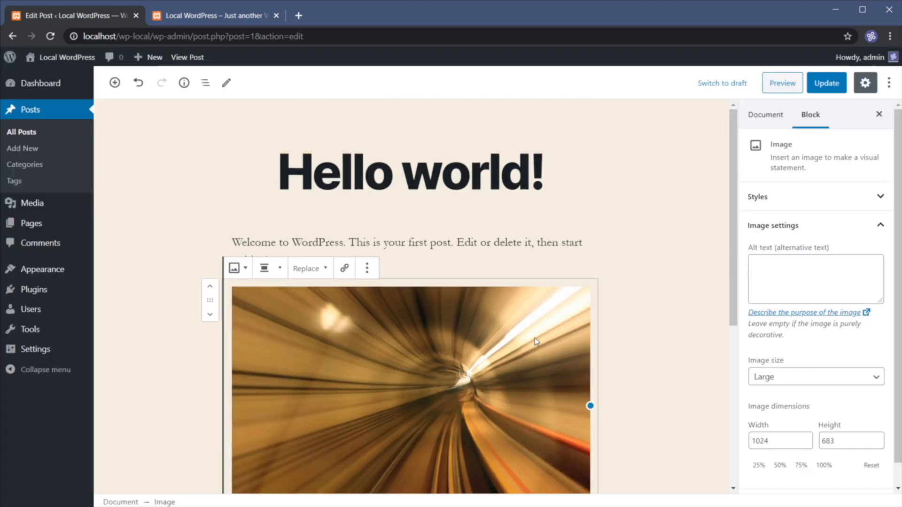
mouse_move(362, 310)
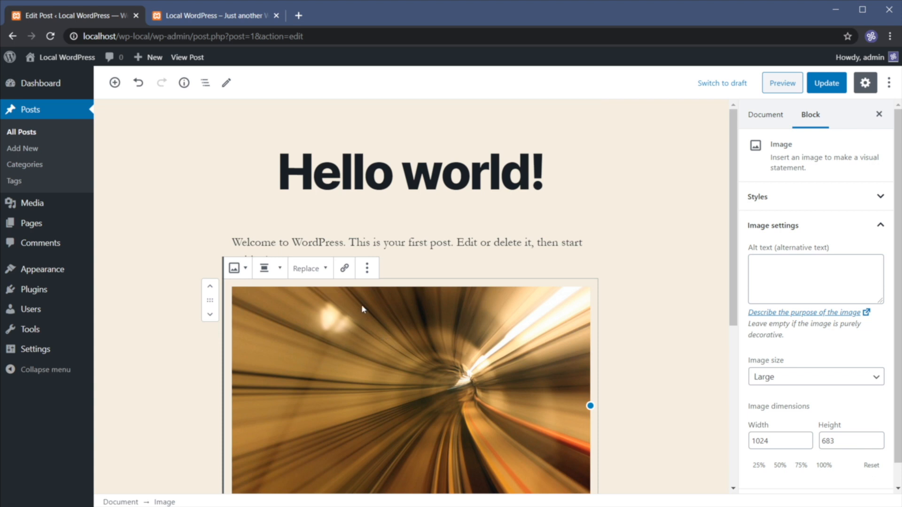
mouse_move(344, 268)
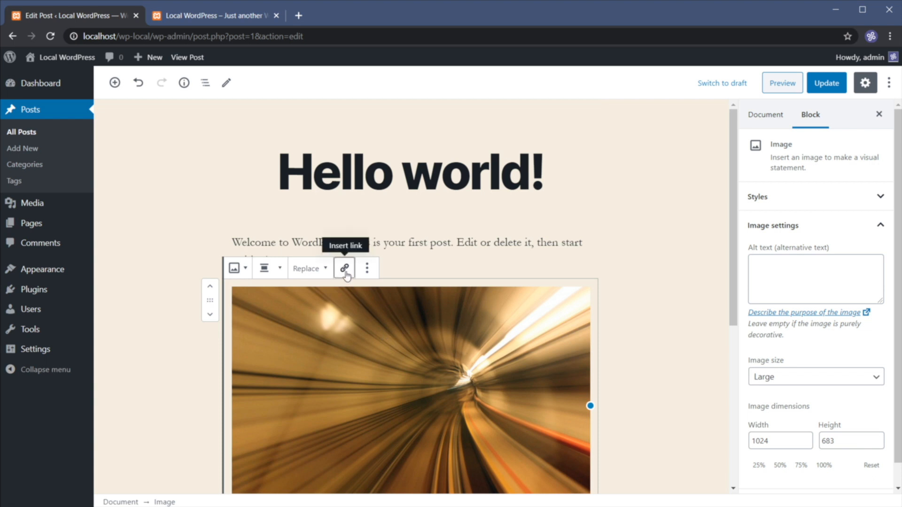
Step: Link the tunnel image to the demo-pdf.pdf URL and check its link options
left_click(343, 267)
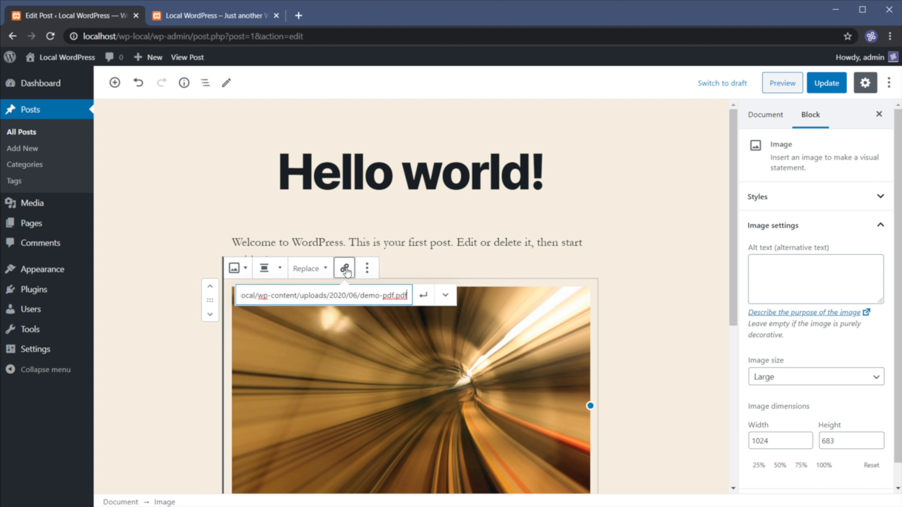
key("Return")
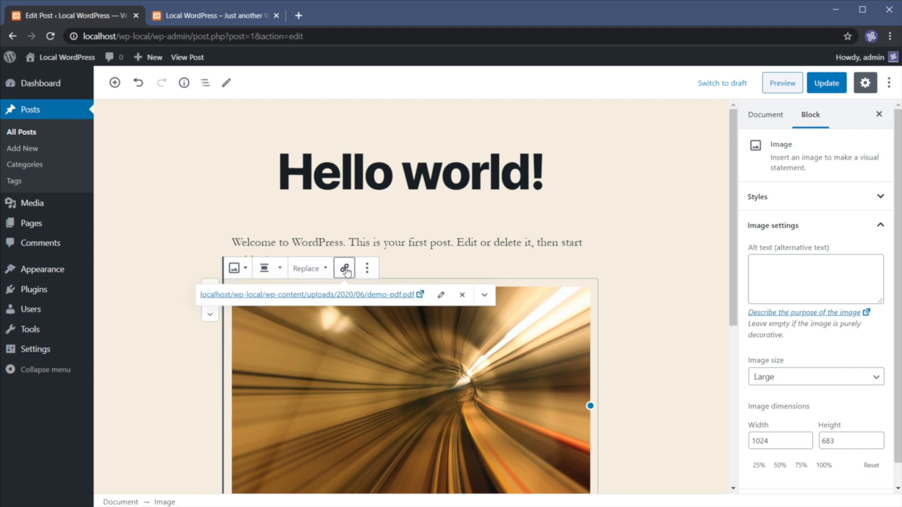
left_click(484, 295)
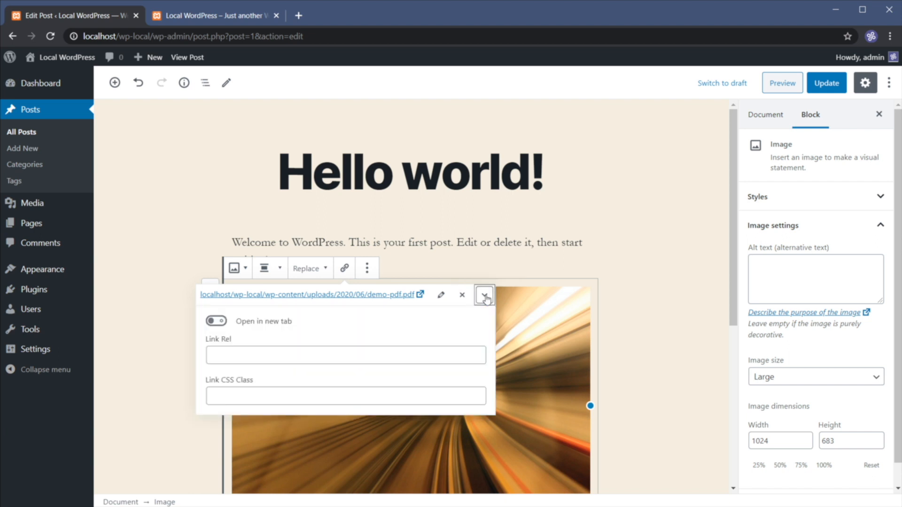
mouse_move(440, 308)
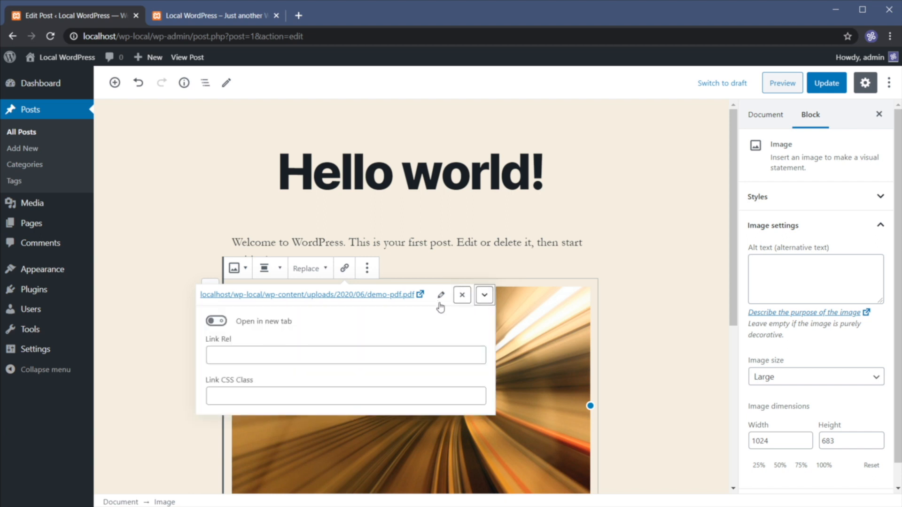
left_click(345, 396)
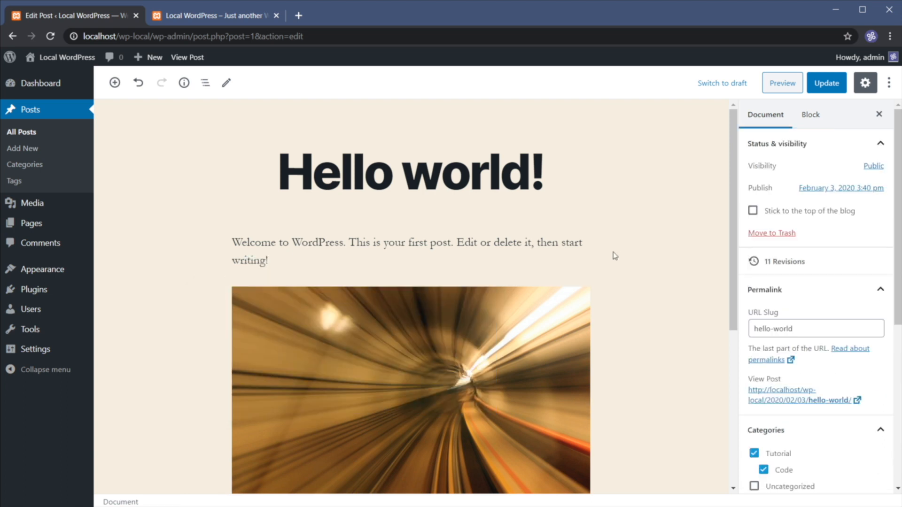
left_click(826, 82)
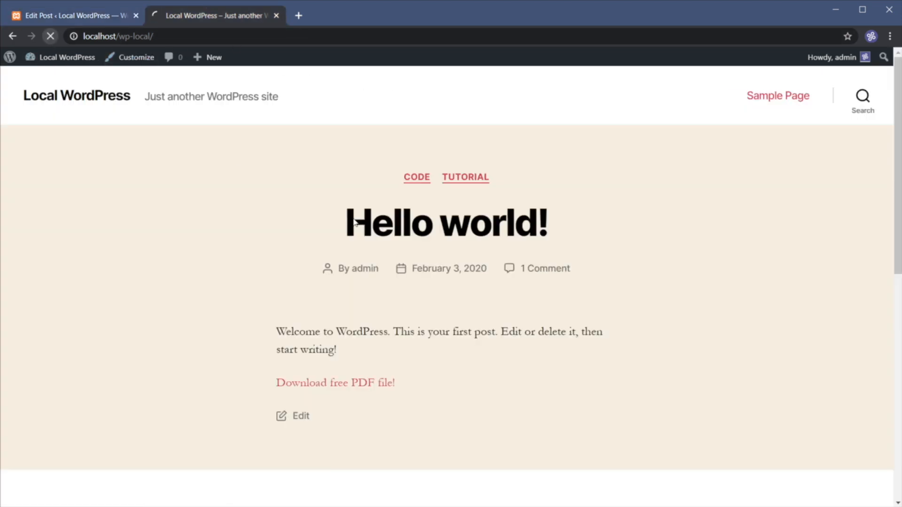
Step: Follow the live post's download link to view demo-pdf.pdf, then return to the editor
left_click(336, 382)
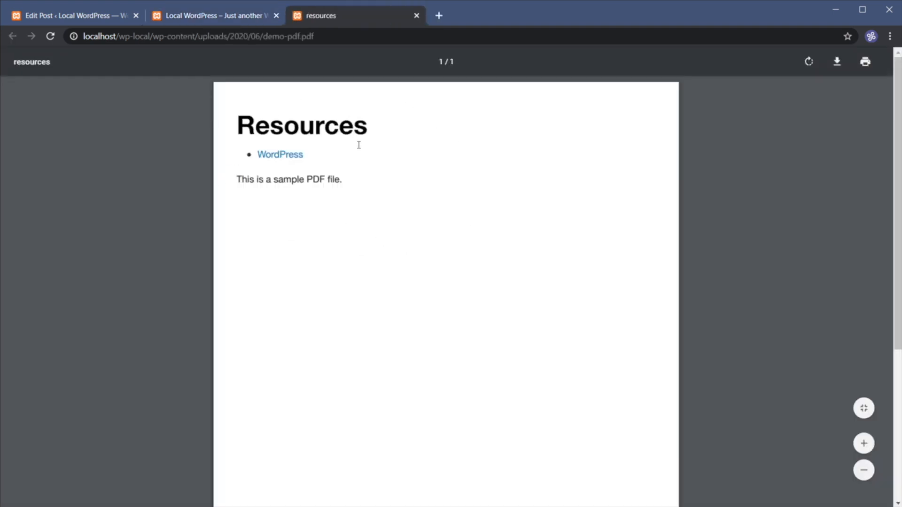
mouse_move(343, 169)
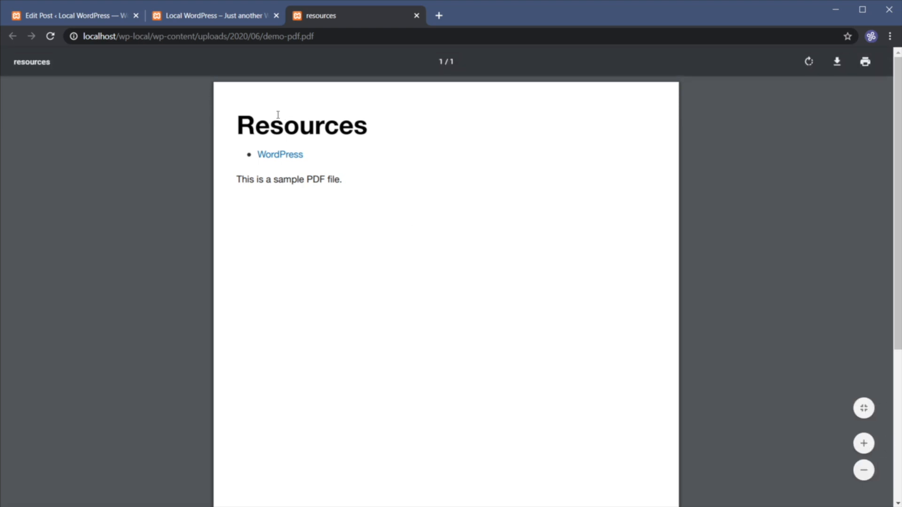
left_click(72, 16)
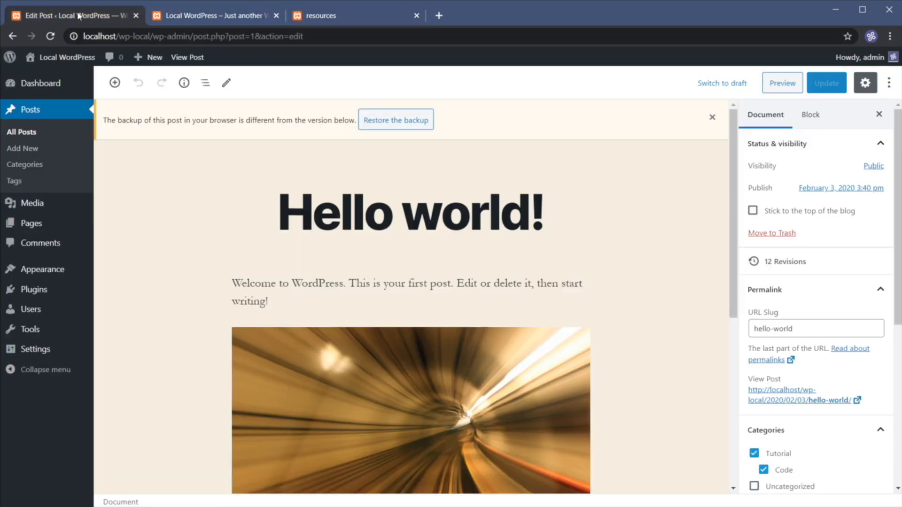
mouse_move(593, 297)
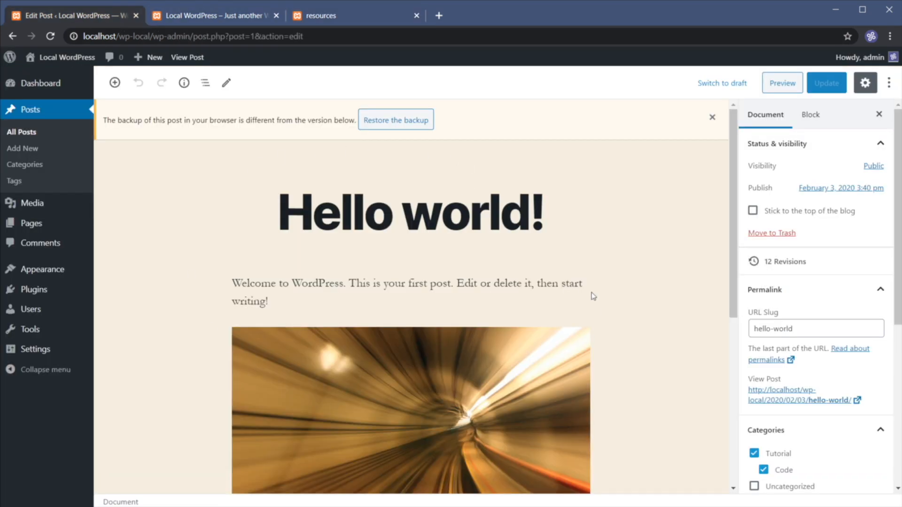
Step: Dismiss the 'backup of this post' notice and go to the Plugins page
left_click(712, 117)
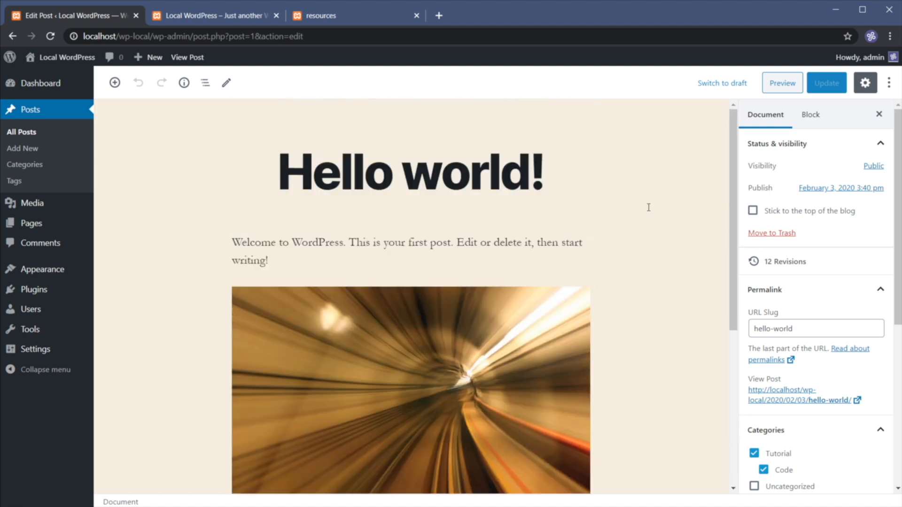
mouse_move(303, 151)
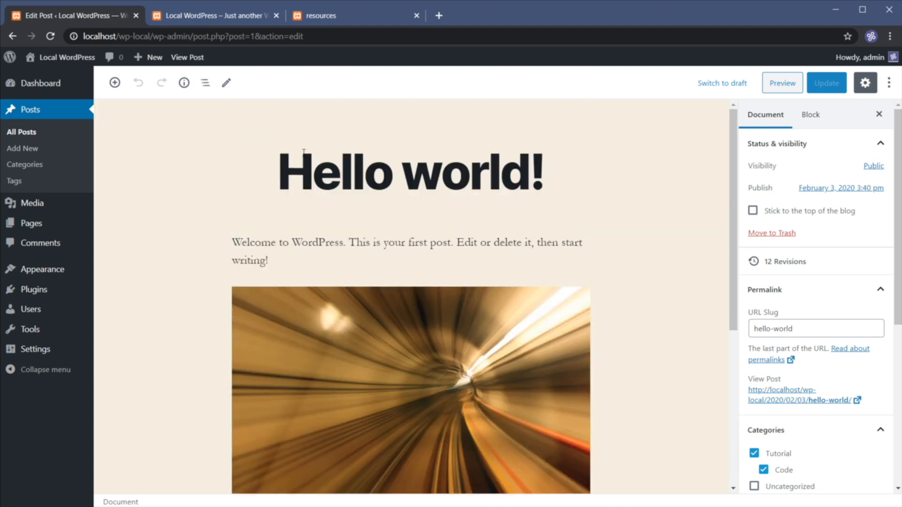
mouse_move(241, 254)
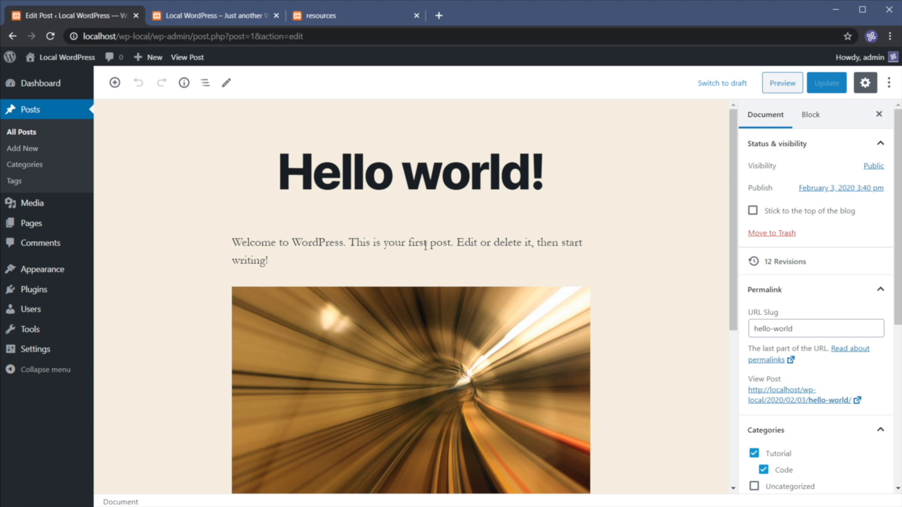
mouse_move(487, 277)
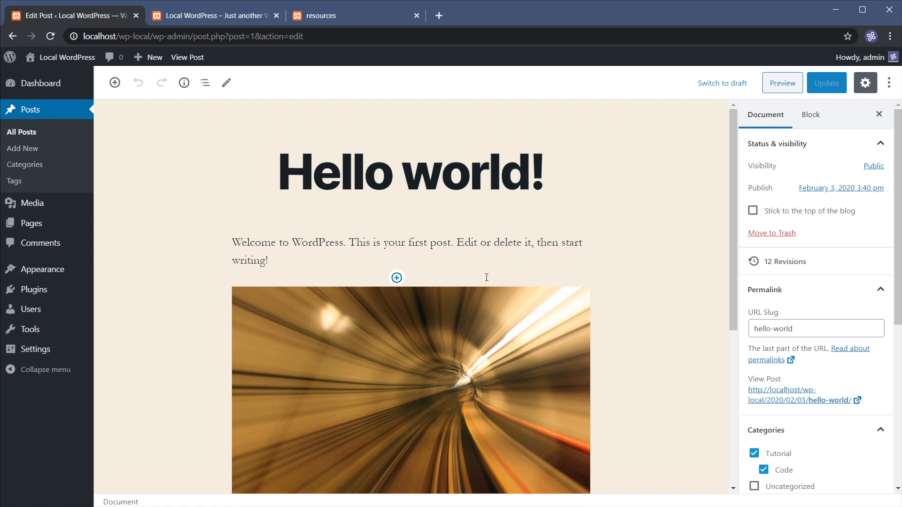
mouse_move(146, 183)
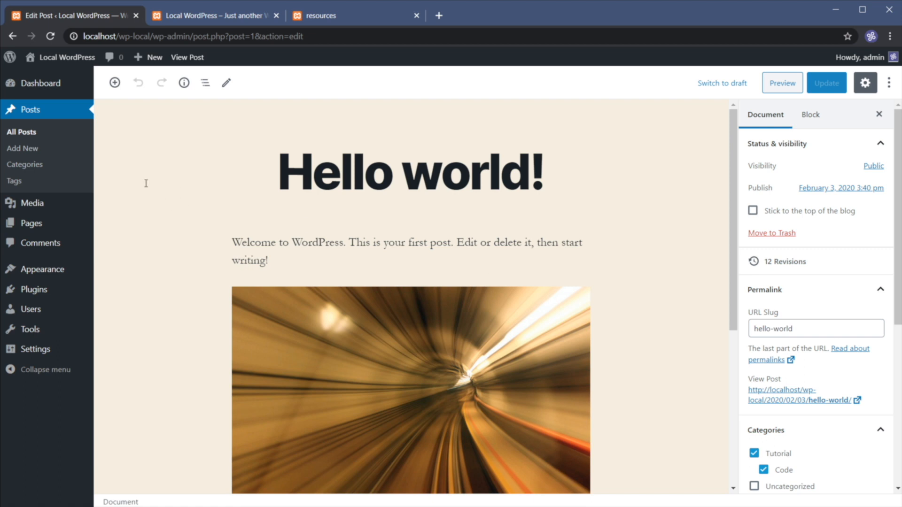
left_click(33, 289)
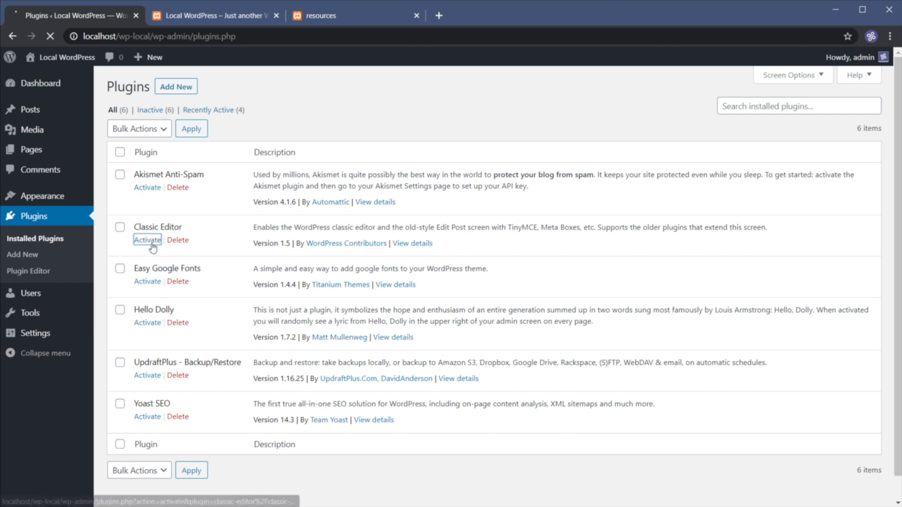
Step: Activate the Classic Editor plugin and open Sample Page from All Pages
left_click(147, 240)
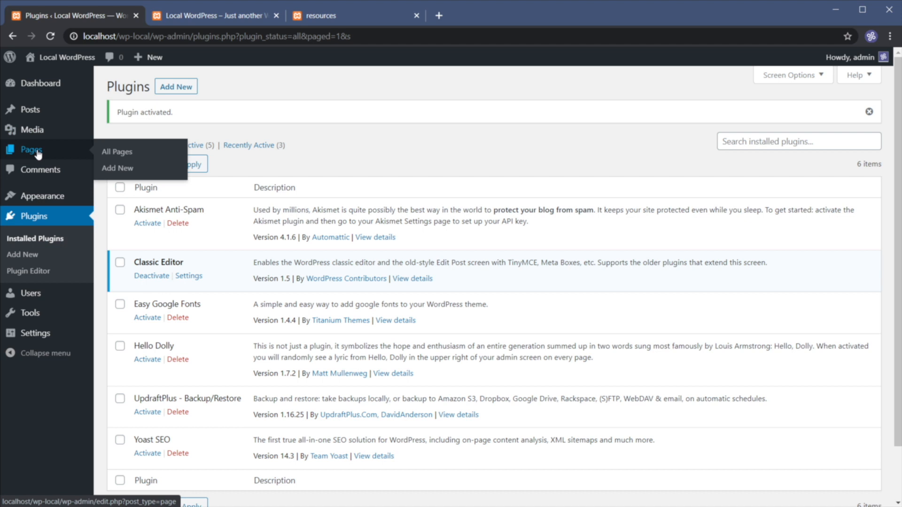
left_click(117, 151)
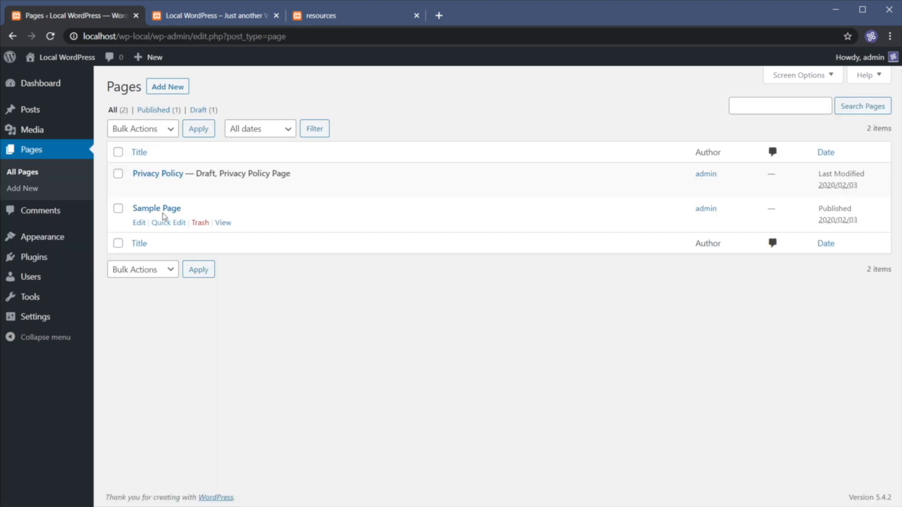
left_click(138, 223)
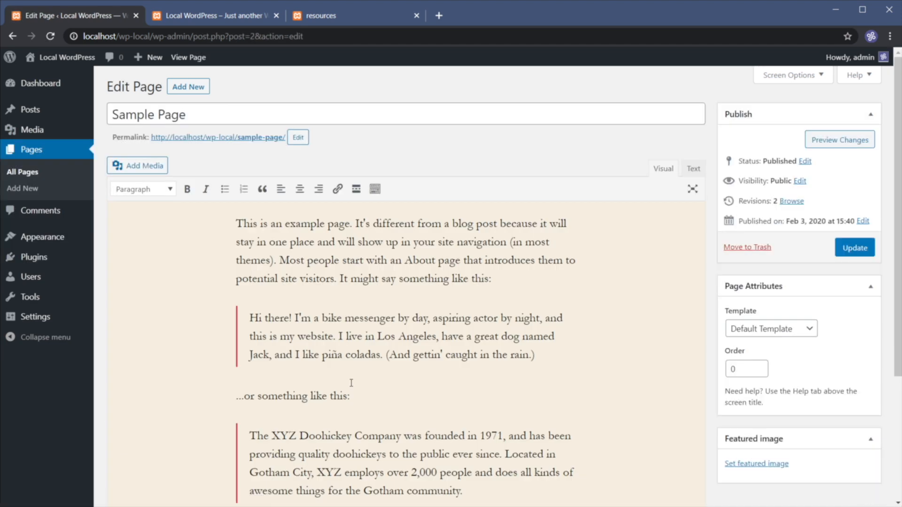
mouse_move(524, 282)
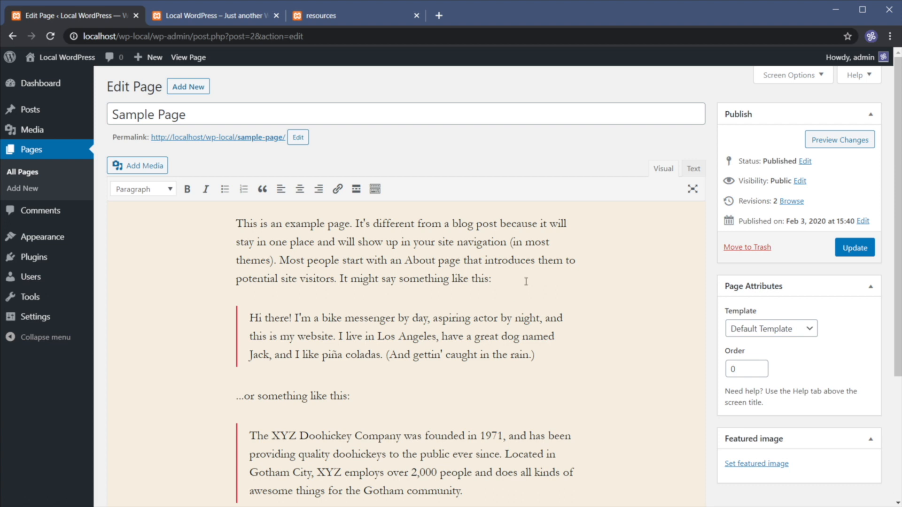
mouse_move(441, 277)
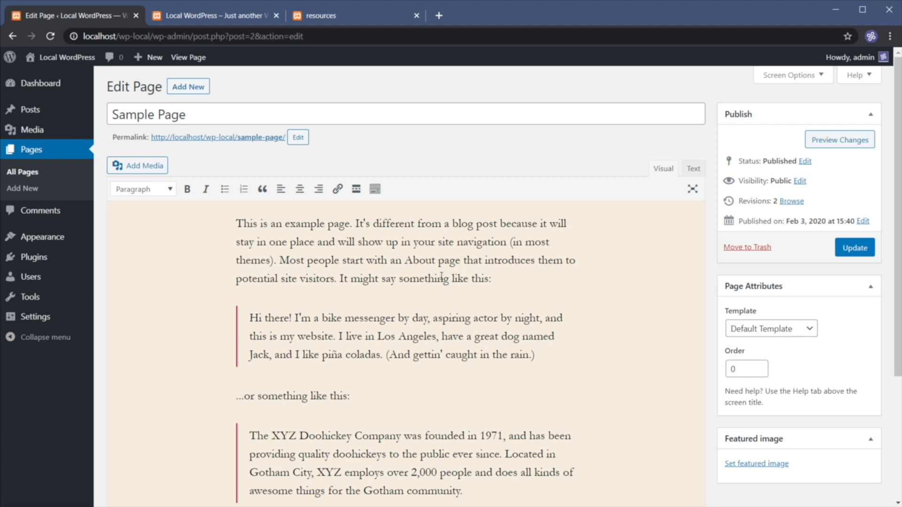
mouse_move(513, 278)
type("Download PDF file!")
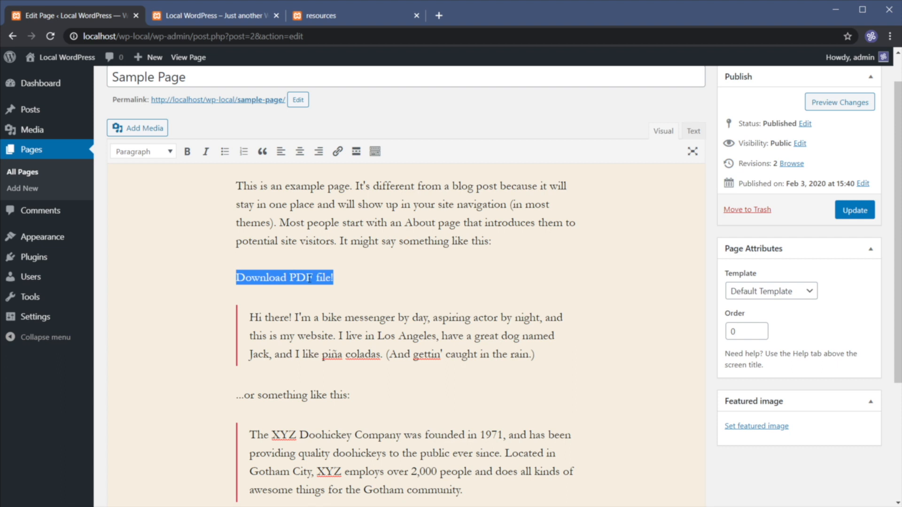
mouse_move(337, 151)
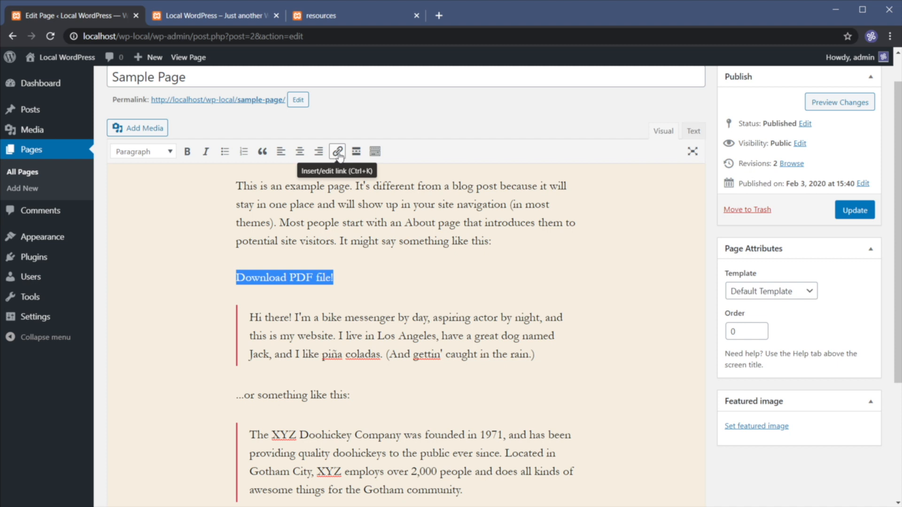
Step: Link the 'Download PDF file!' line to demo-pdf.pdf, then reopen that link for editing
left_click(337, 151)
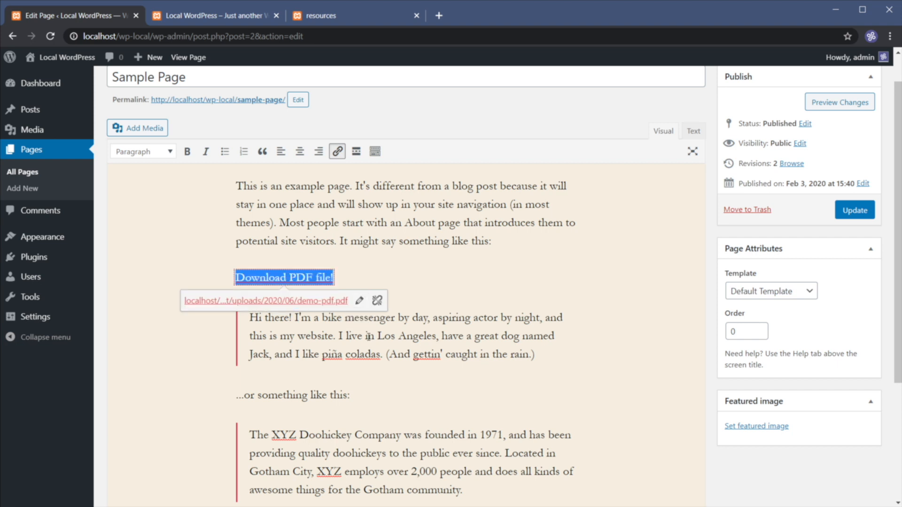
mouse_move(338, 276)
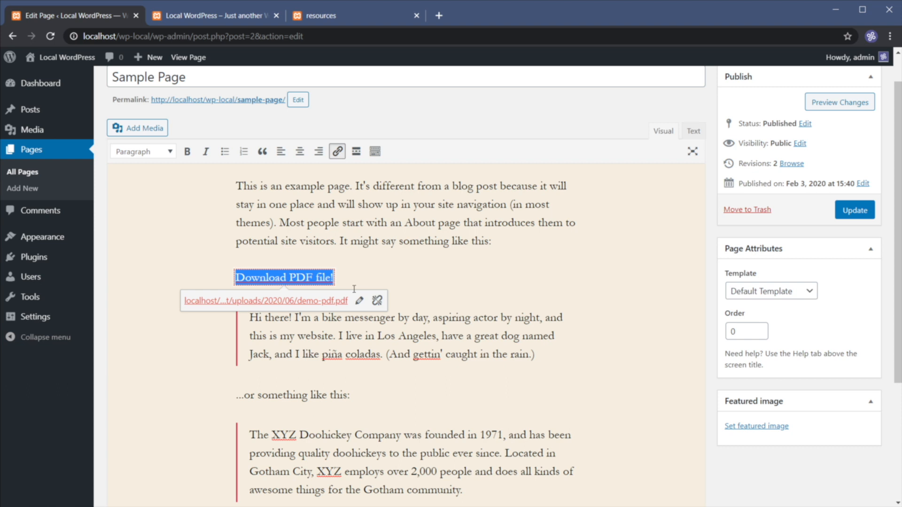
left_click(359, 301)
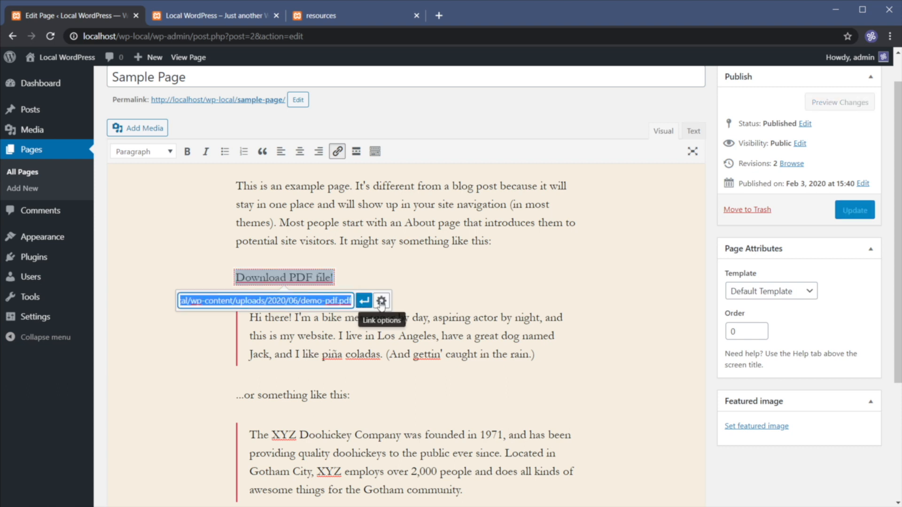
Step: Make the Download PDF file! link open in a new tab and update Sample Page
left_click(382, 301)
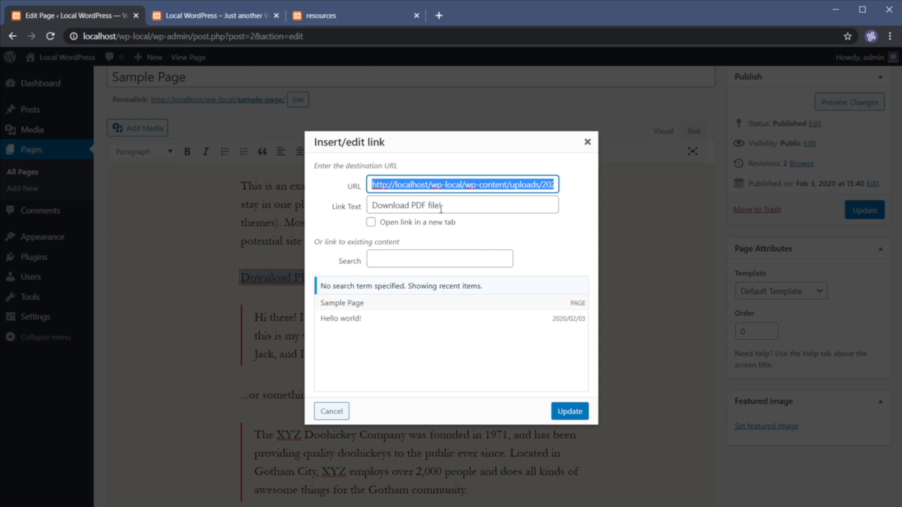
left_click(371, 222)
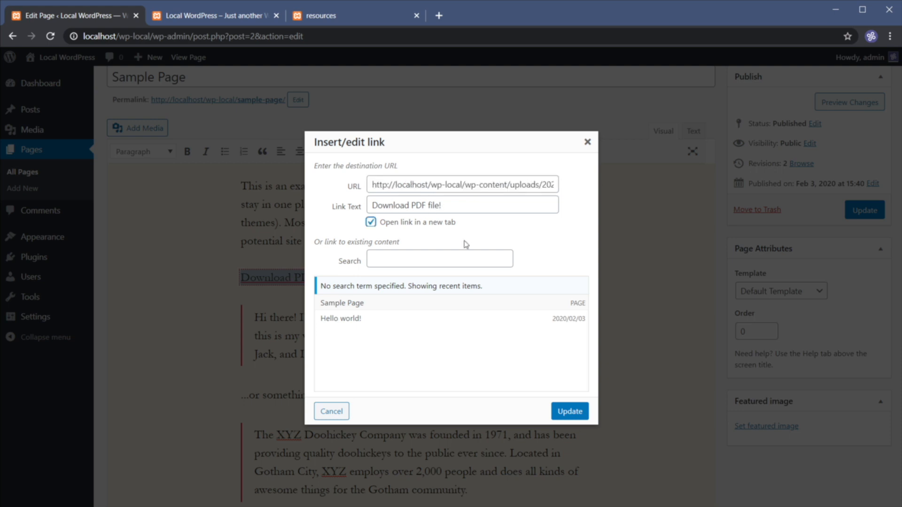
mouse_move(569, 410)
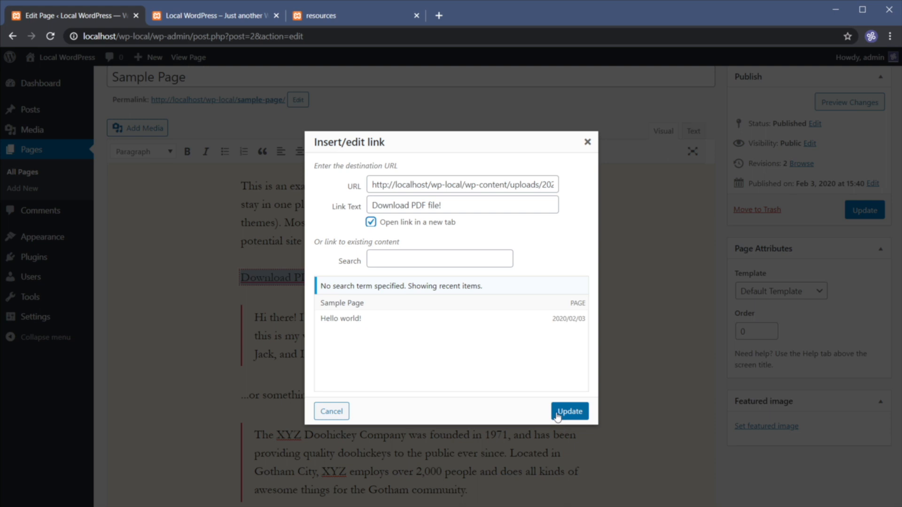
left_click(568, 411)
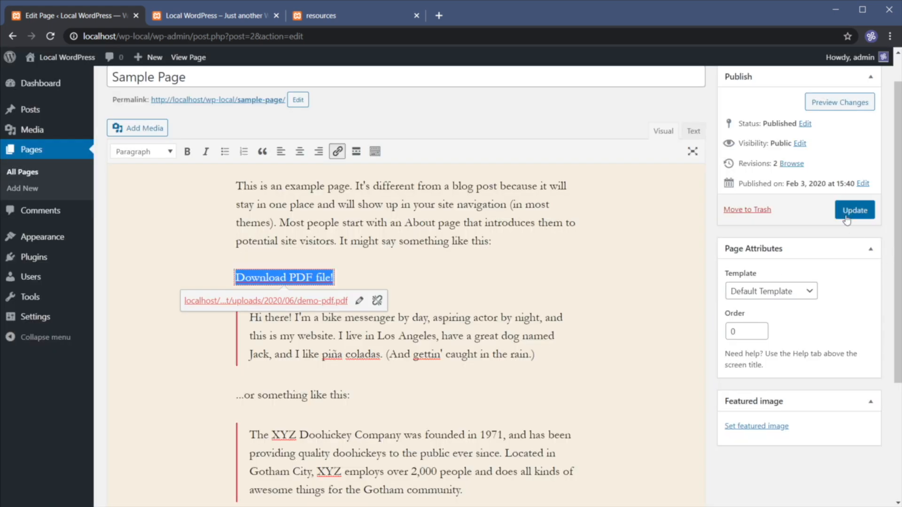
left_click(853, 210)
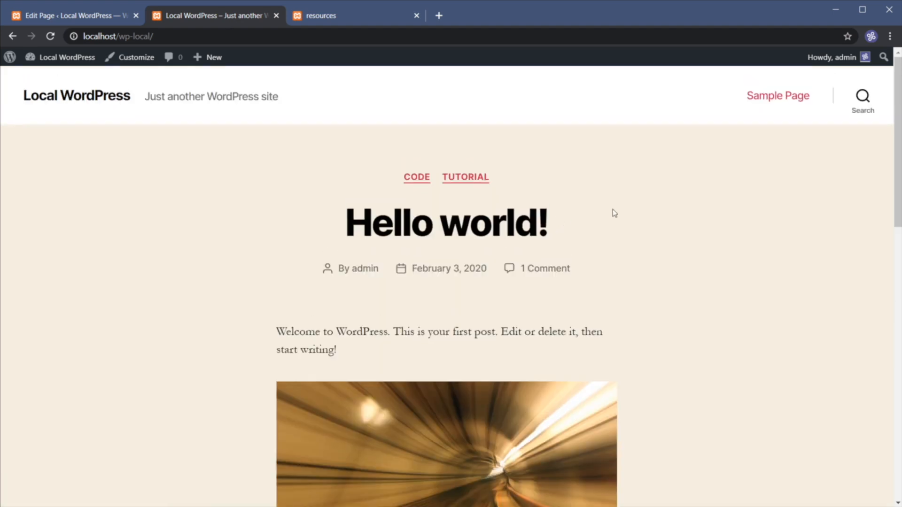
Step: On the live Sample Page, follow Download PDF file! to view demo-pdf.pdf, then return
left_click(778, 96)
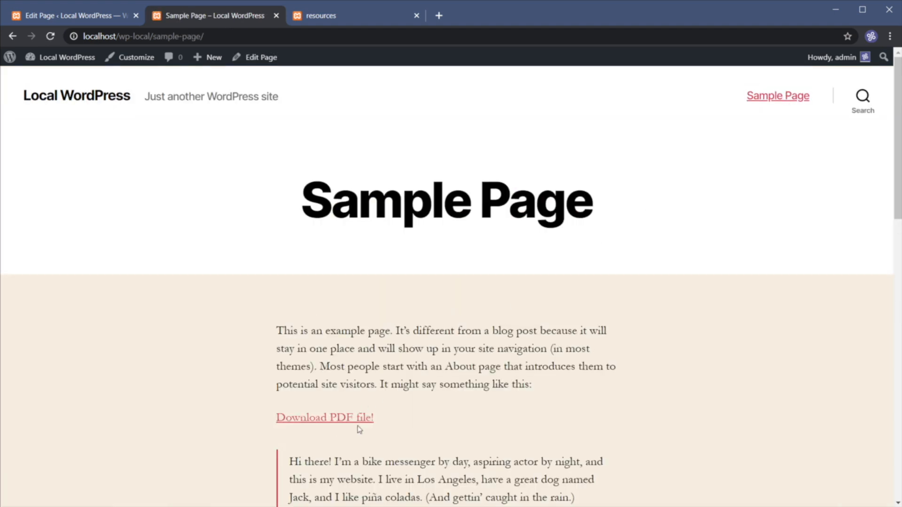
left_click(325, 418)
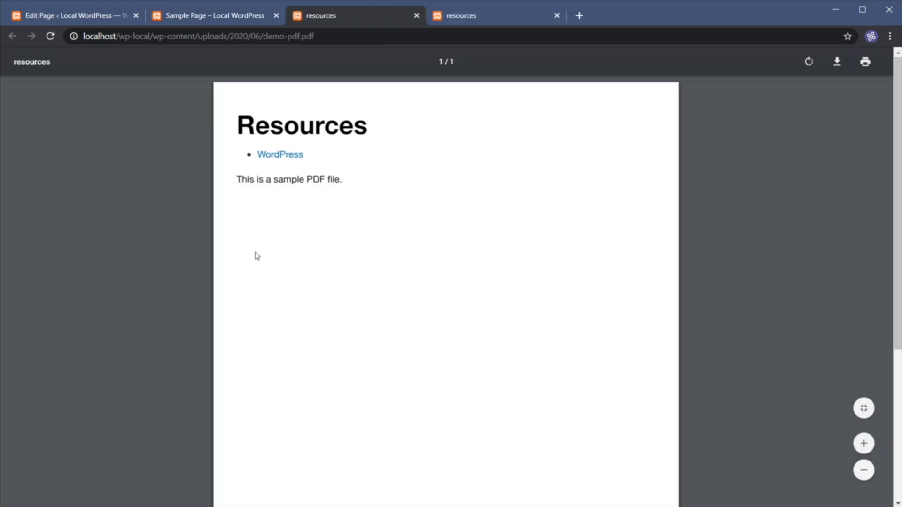
mouse_move(303, 148)
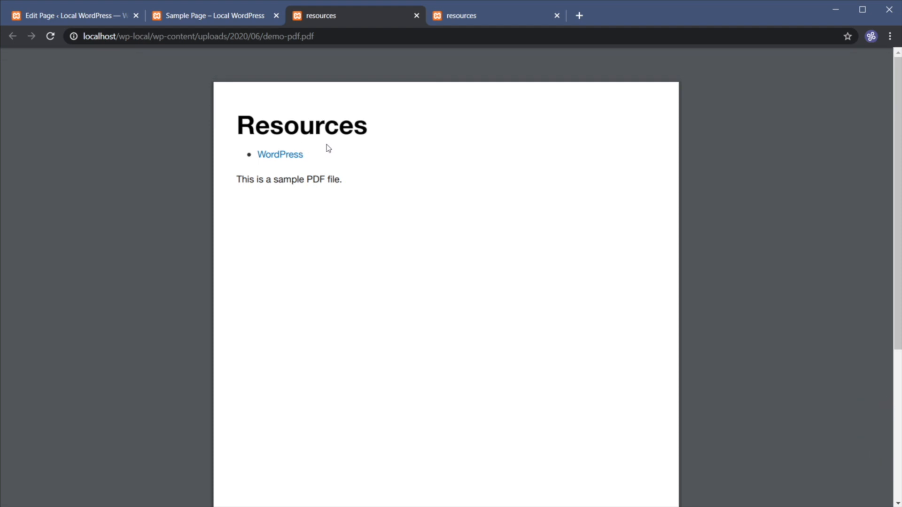
mouse_move(375, 154)
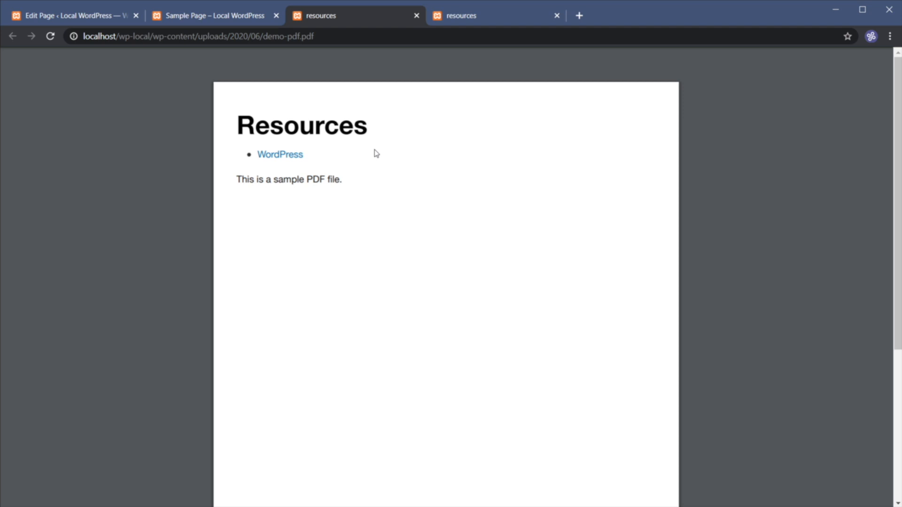
mouse_move(480, 63)
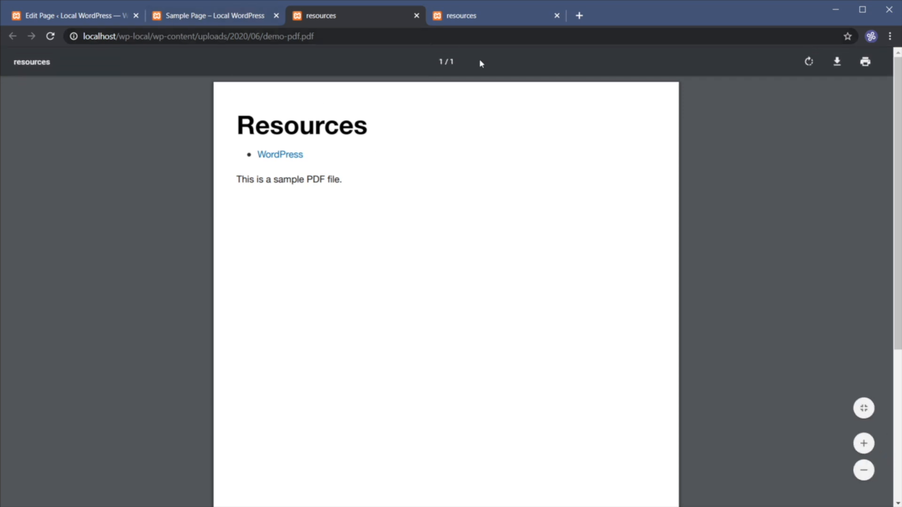
mouse_move(351, 118)
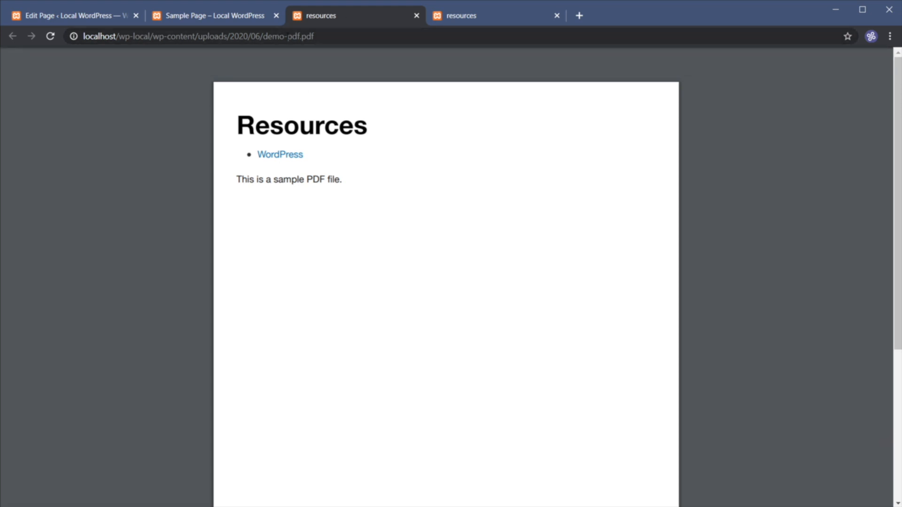
left_click(213, 16)
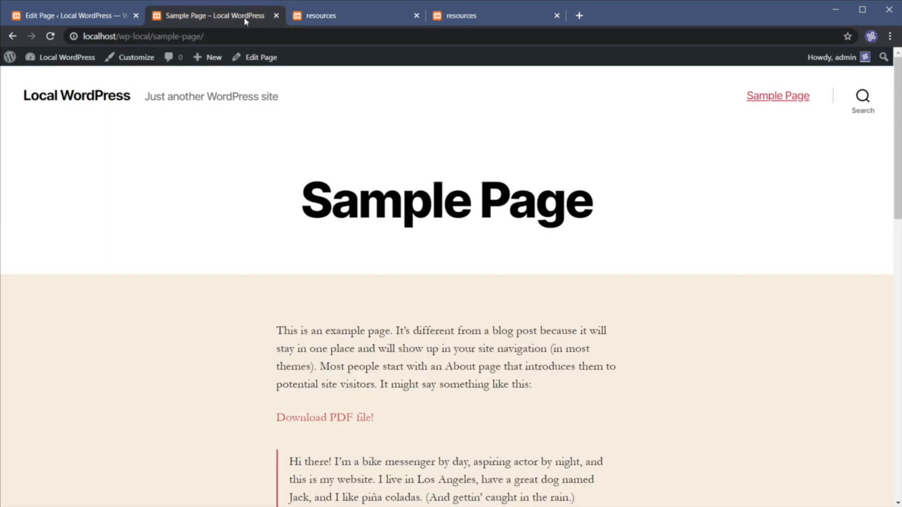
Step: Check the Download PDF file! link's context menu, then return to the Sample Page editor
scroll("down", 3)
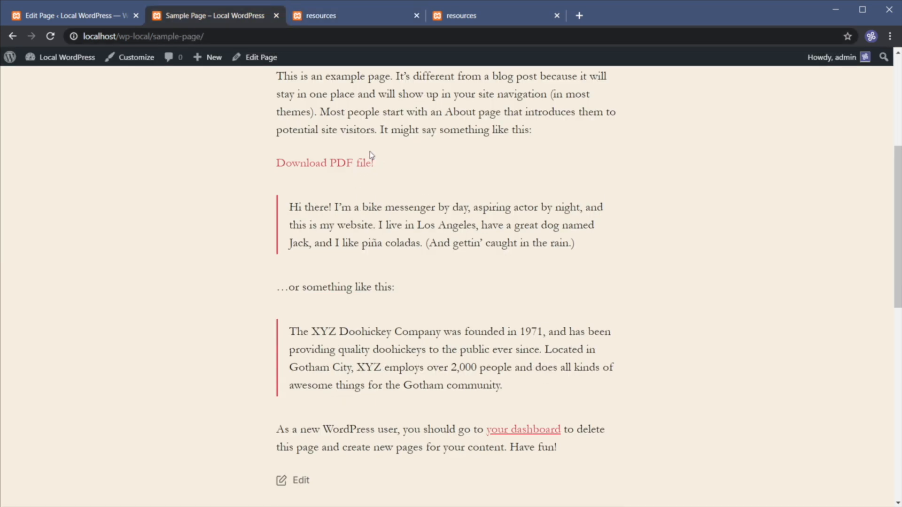
mouse_move(375, 184)
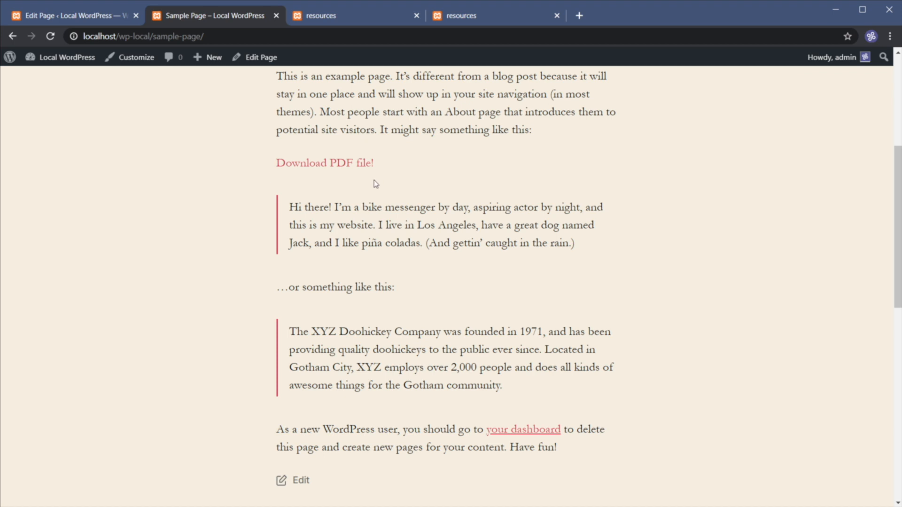
mouse_move(397, 203)
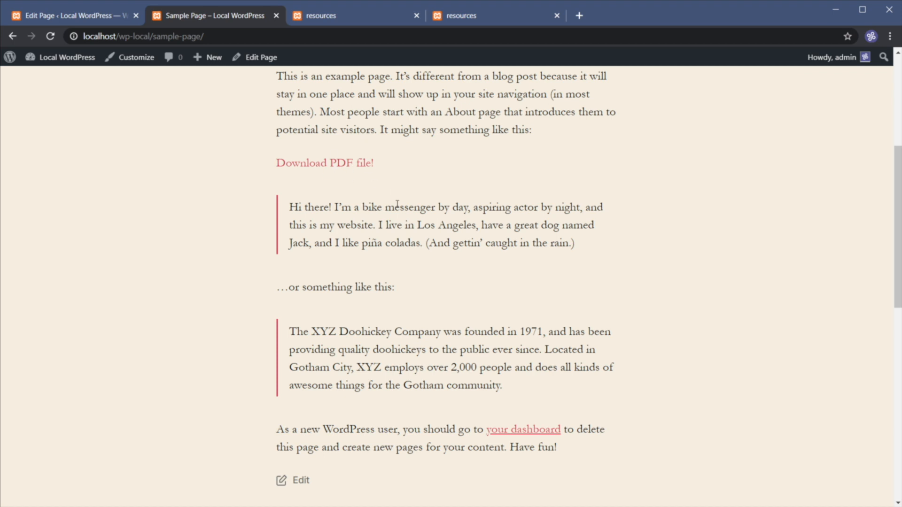
mouse_move(338, 166)
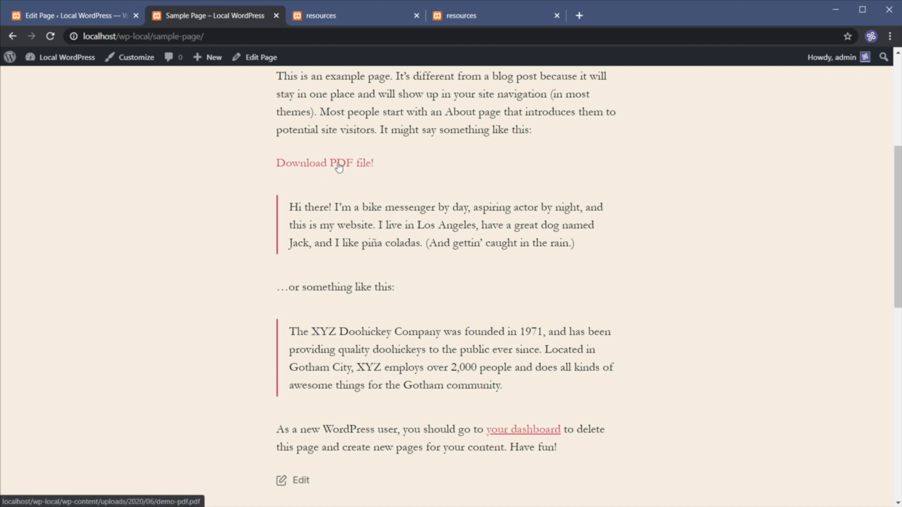
right_click(325, 163)
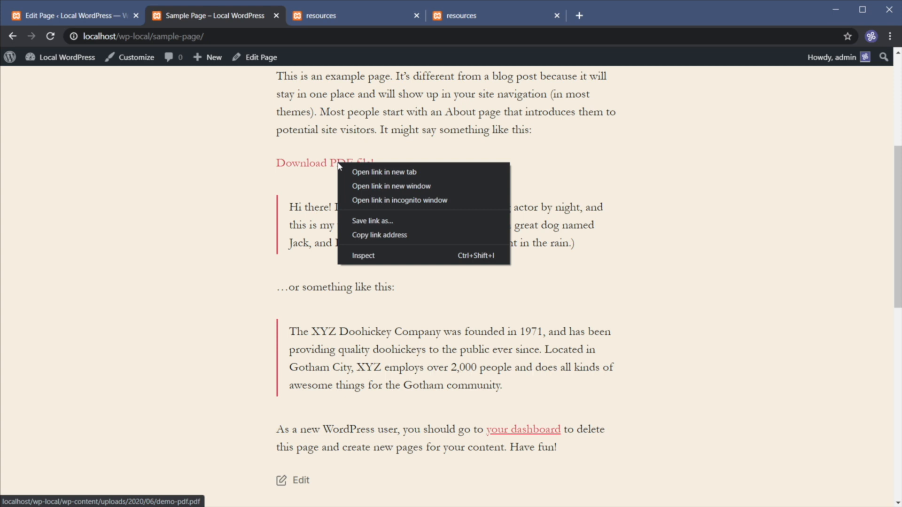
mouse_move(372, 221)
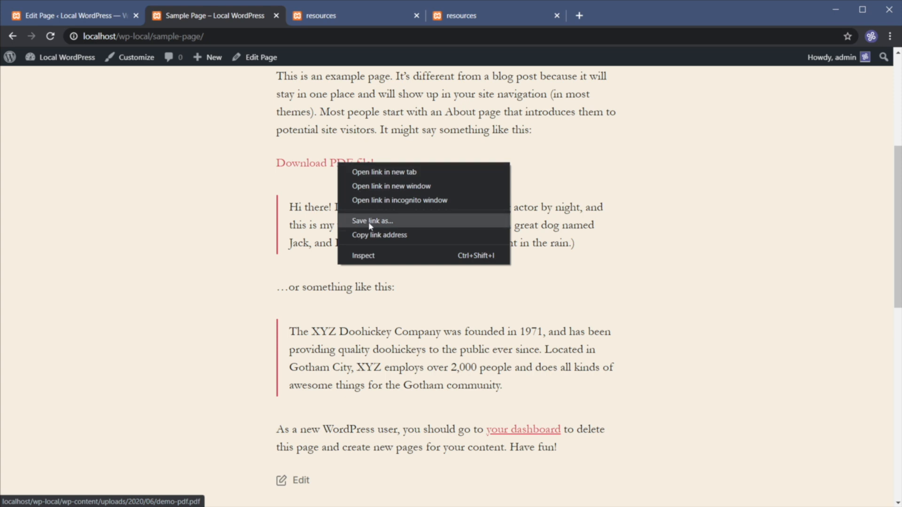
mouse_move(381, 224)
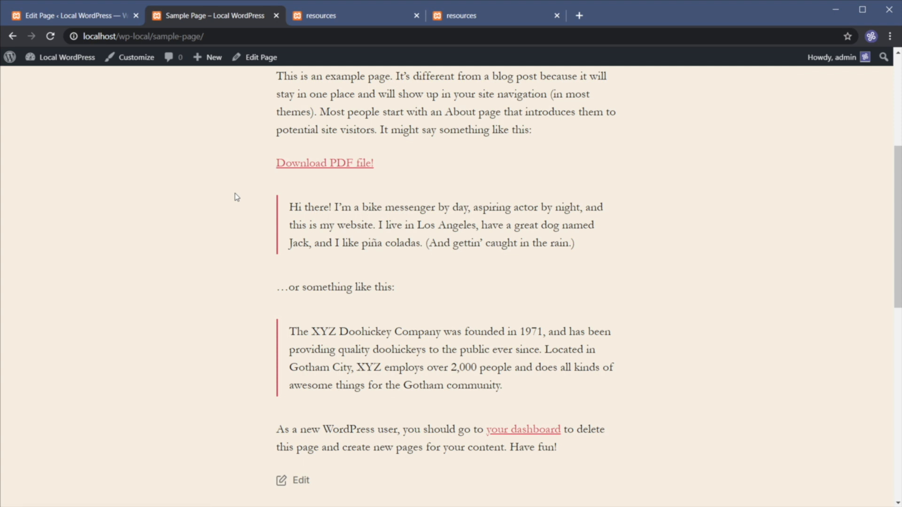
left_click(260, 57)
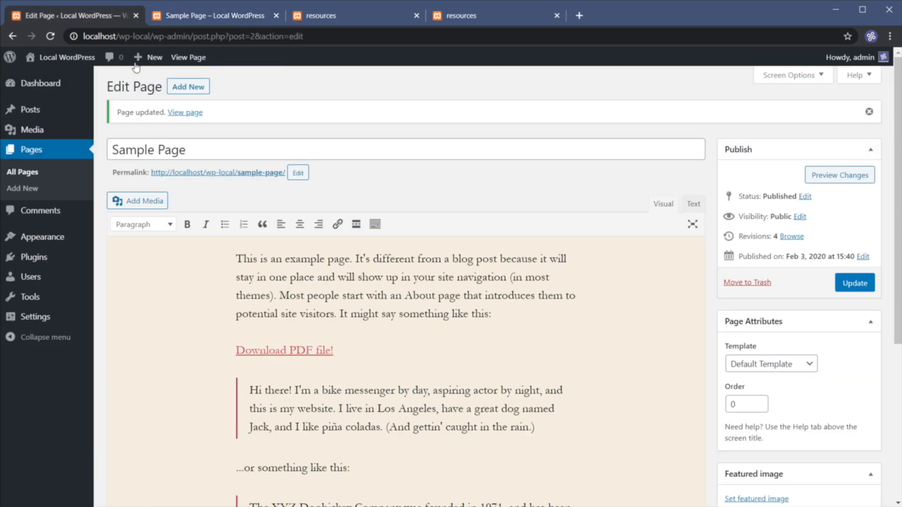
mouse_move(272, 338)
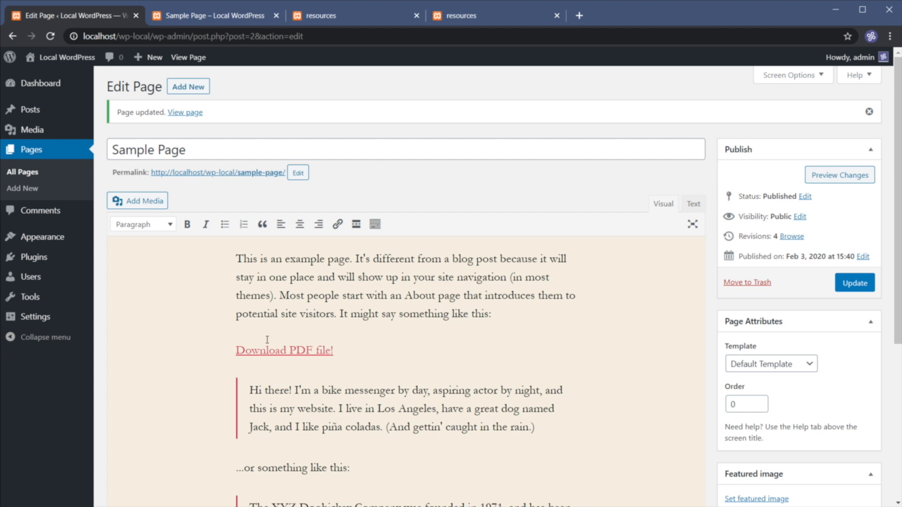
mouse_move(358, 188)
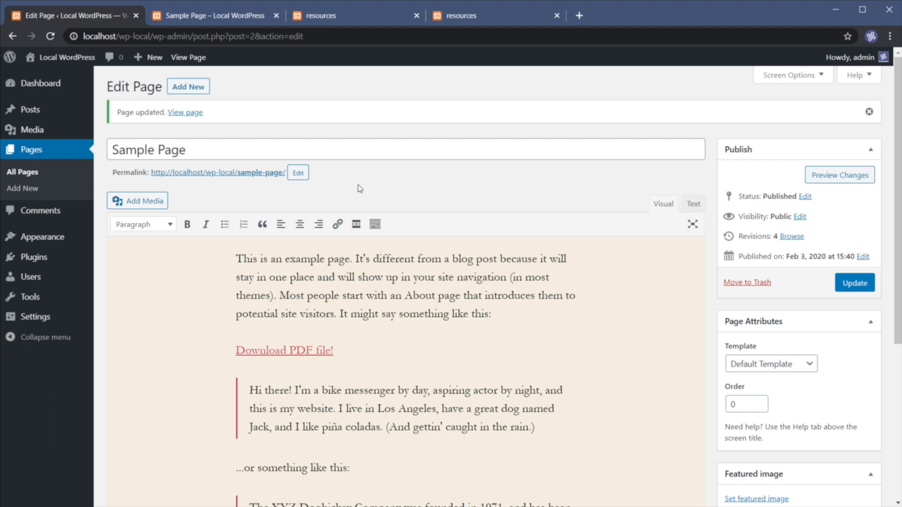
mouse_move(476, 256)
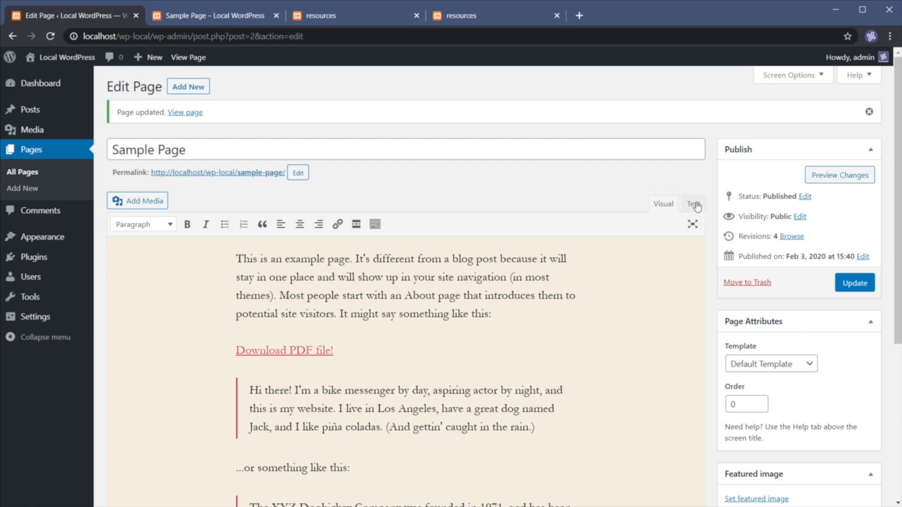
Step: Add a download attribute to the demo-pdf.pdf anchor in HTML and view the live page
left_click(693, 203)
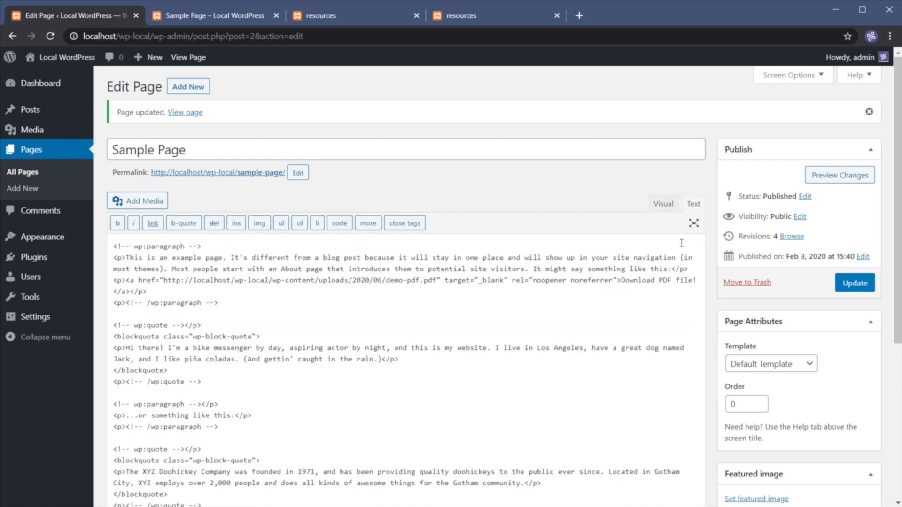
mouse_move(215, 316)
type(" download")
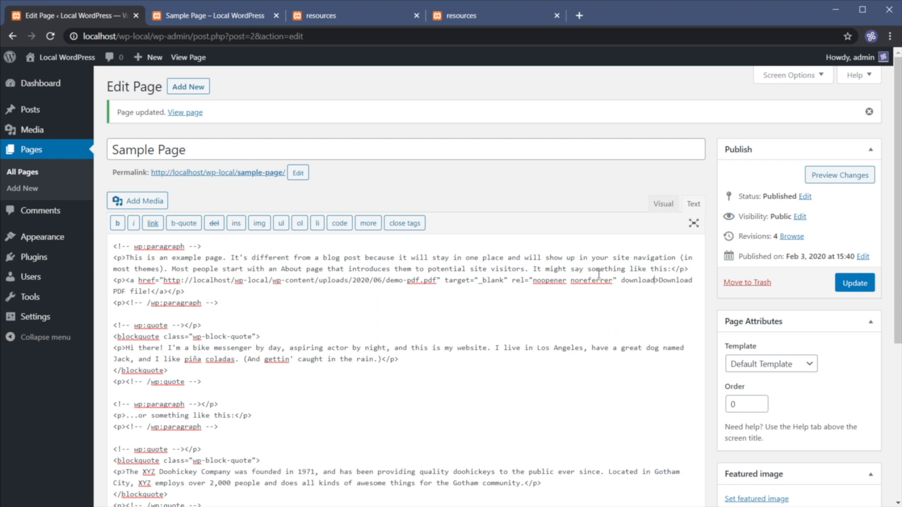
double_click(626, 281)
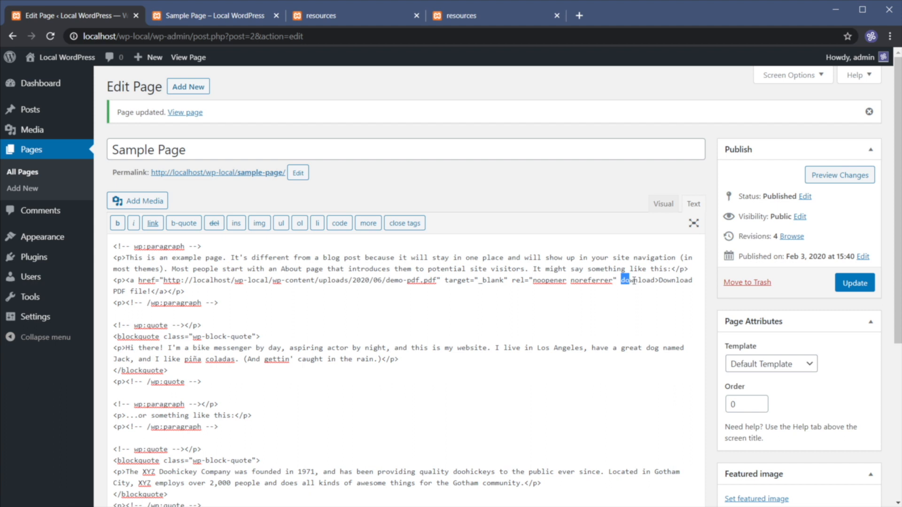
double_click(637, 280)
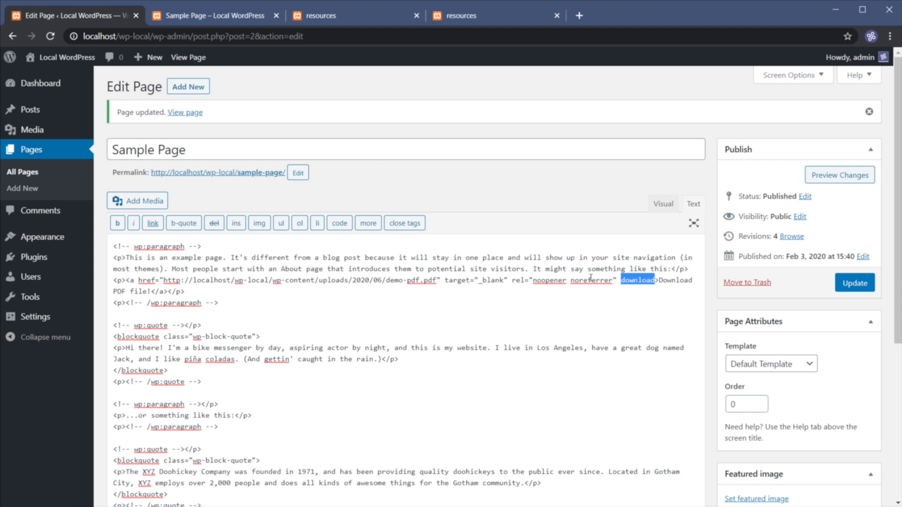
mouse_move(448, 297)
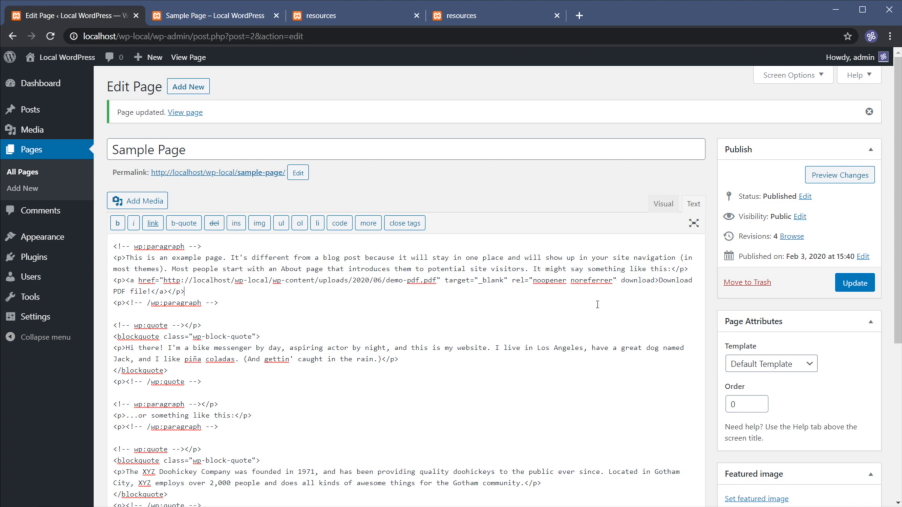
left_click(854, 283)
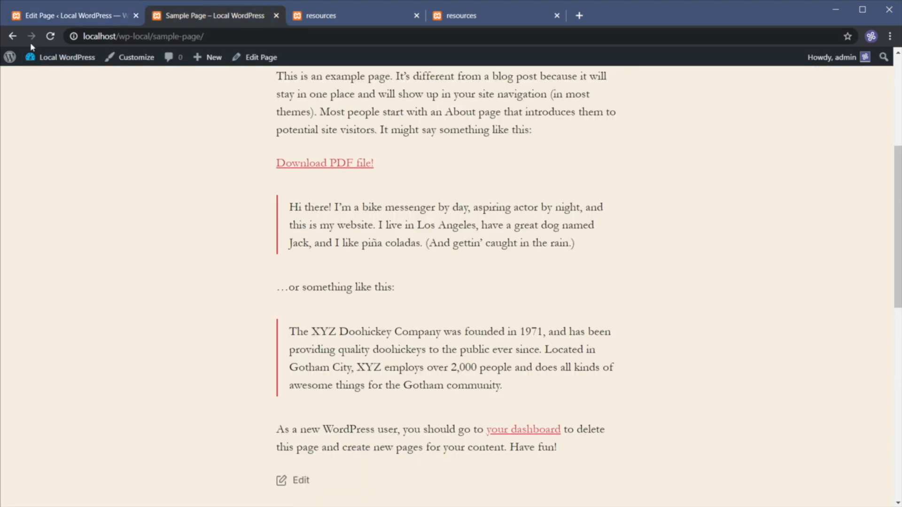
Step: Close both resources tabs and confirm Download PDF file! now downloads demo-pdf.pdf
left_click(556, 16)
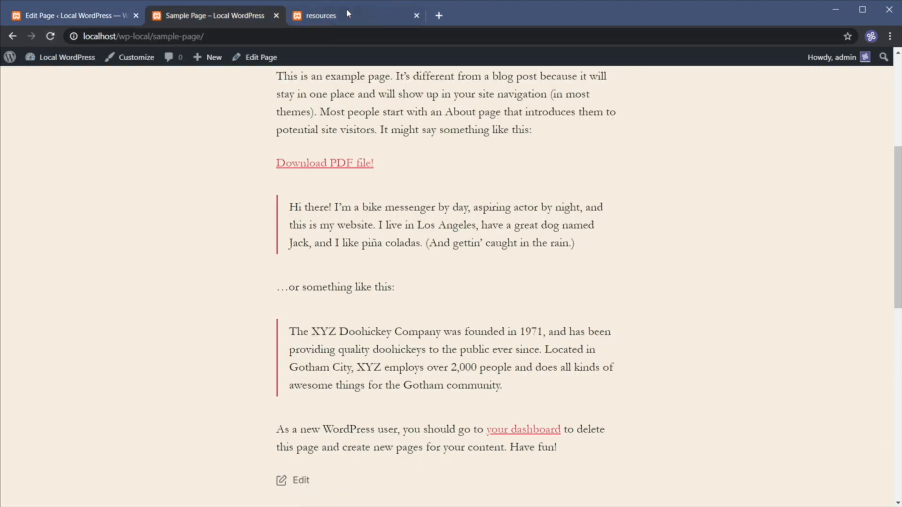
left_click(416, 15)
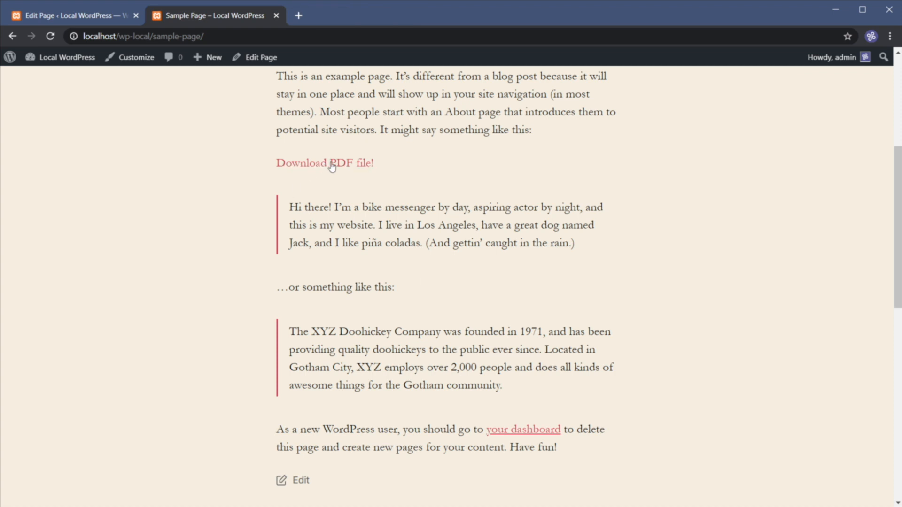
left_click(324, 163)
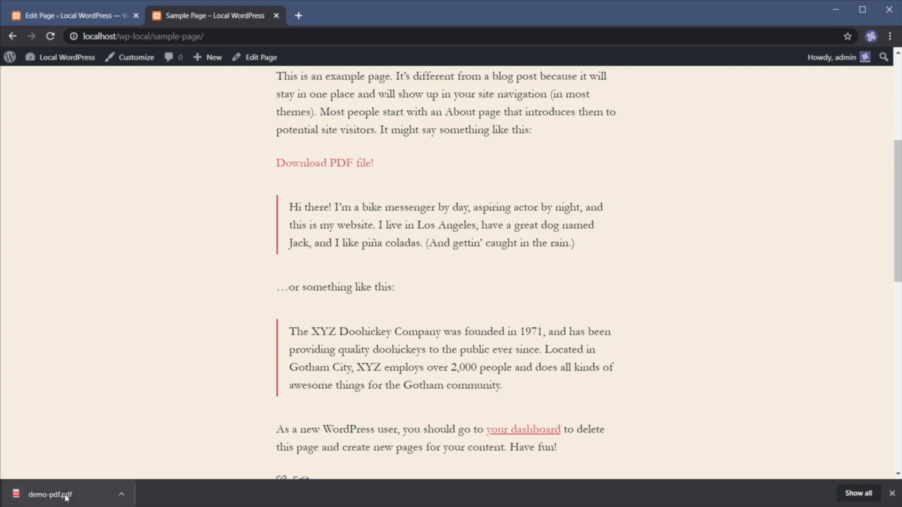
mouse_move(886, 503)
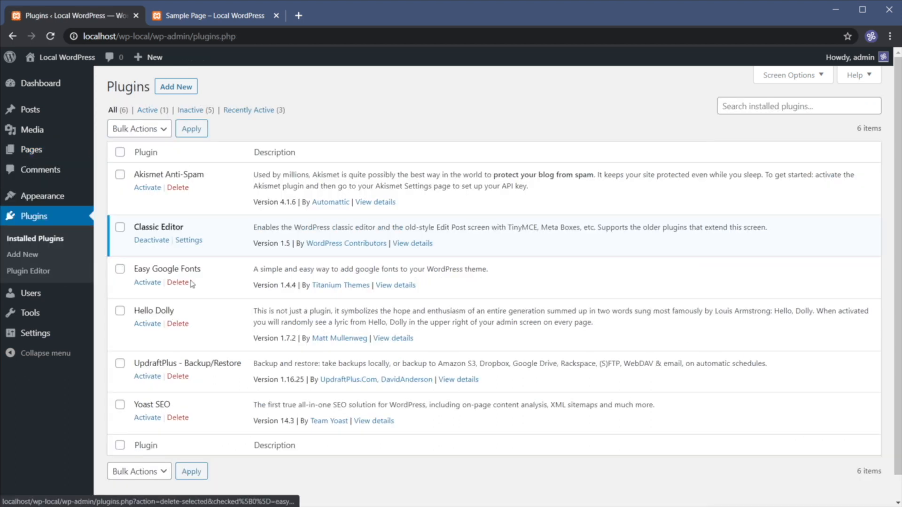
Step: Deactivate the Classic Editor plugin and open the Hello world! post for editing
left_click(151, 240)
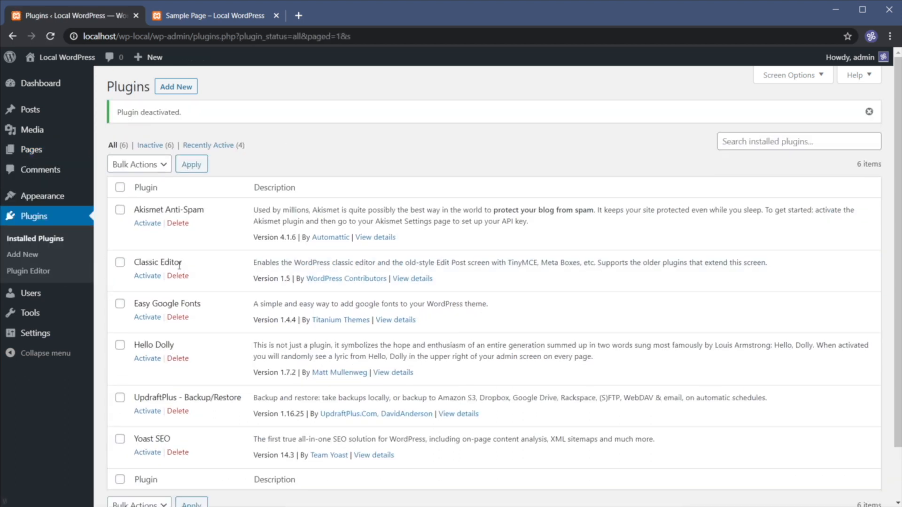
left_click(24, 108)
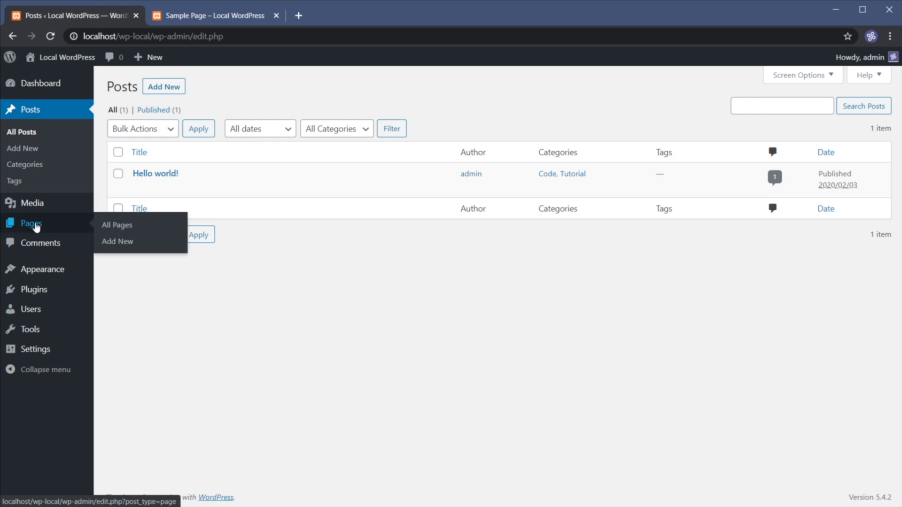
left_click(117, 225)
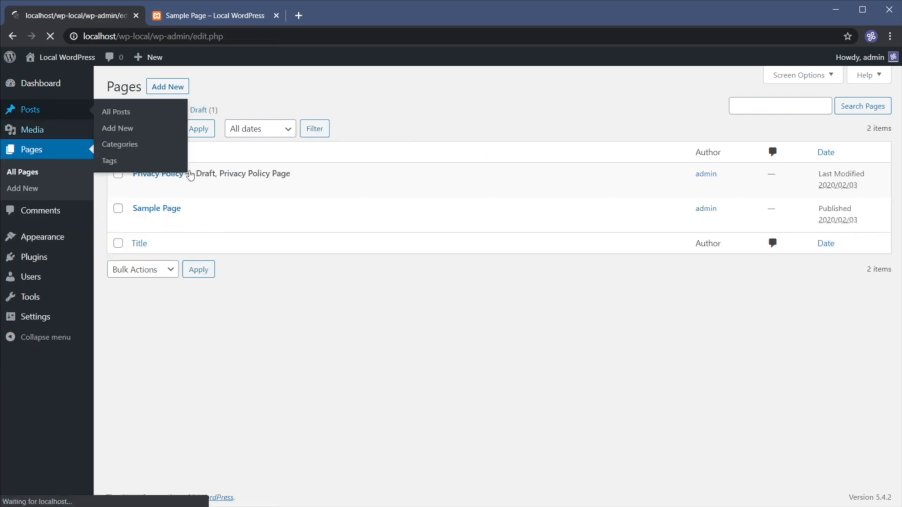
left_click(115, 112)
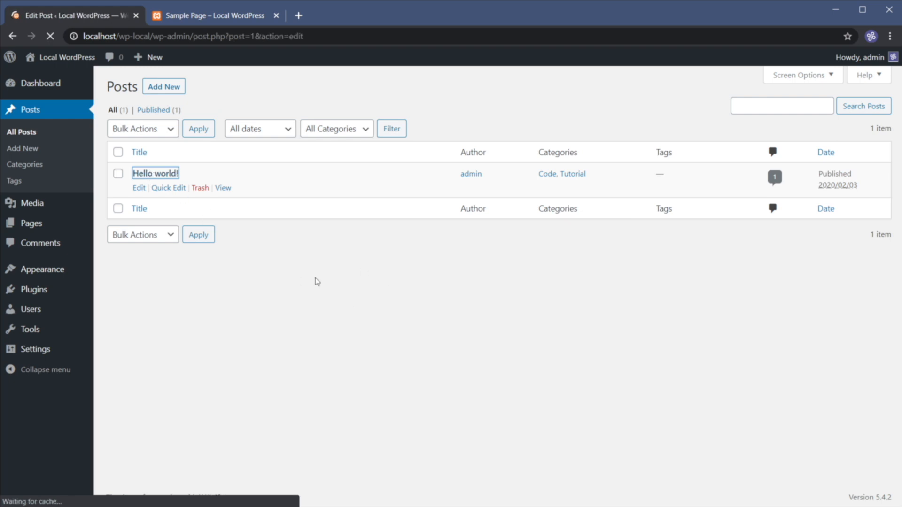
left_click(139, 187)
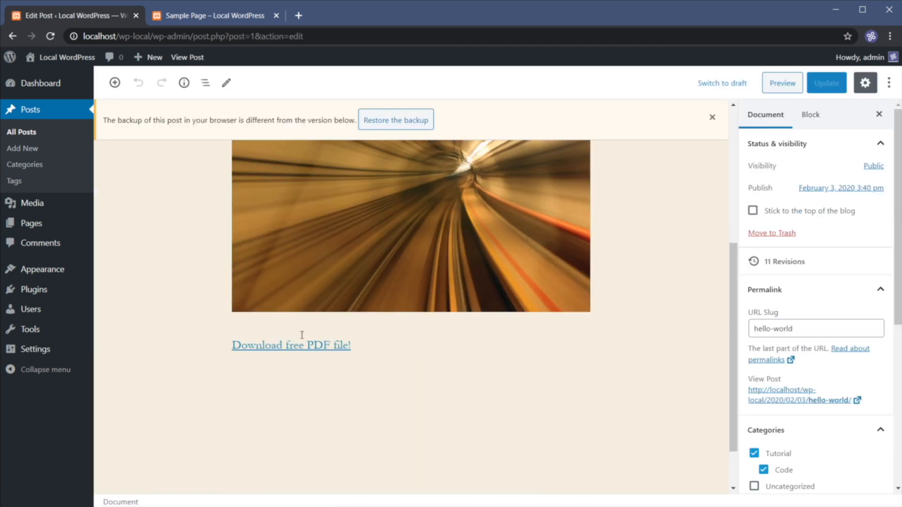
mouse_move(360, 346)
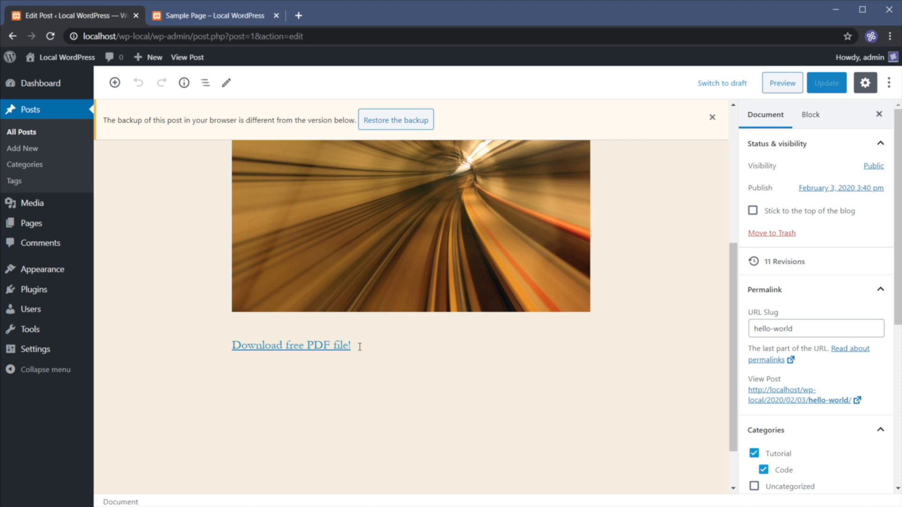
Step: Add download to the Download free PDF file! link via Edit as HTML and update
left_click(291, 345)
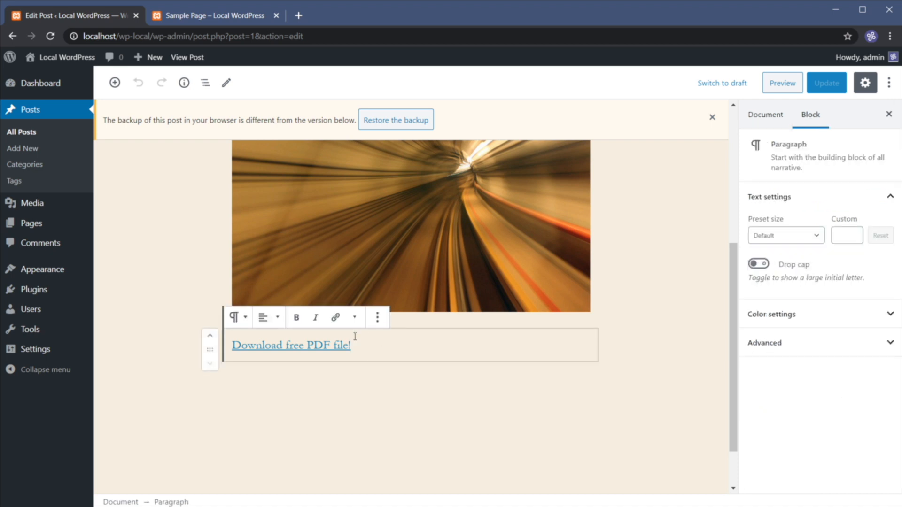
mouse_move(374, 288)
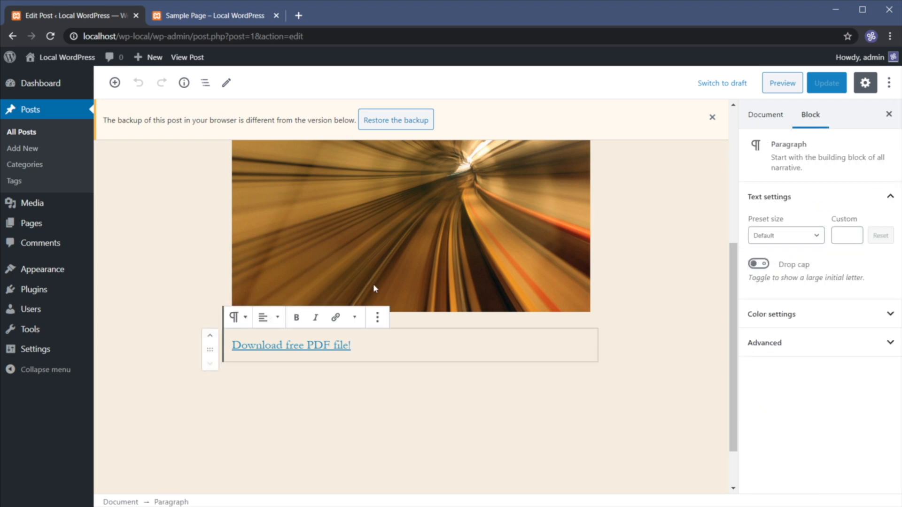
mouse_move(377, 317)
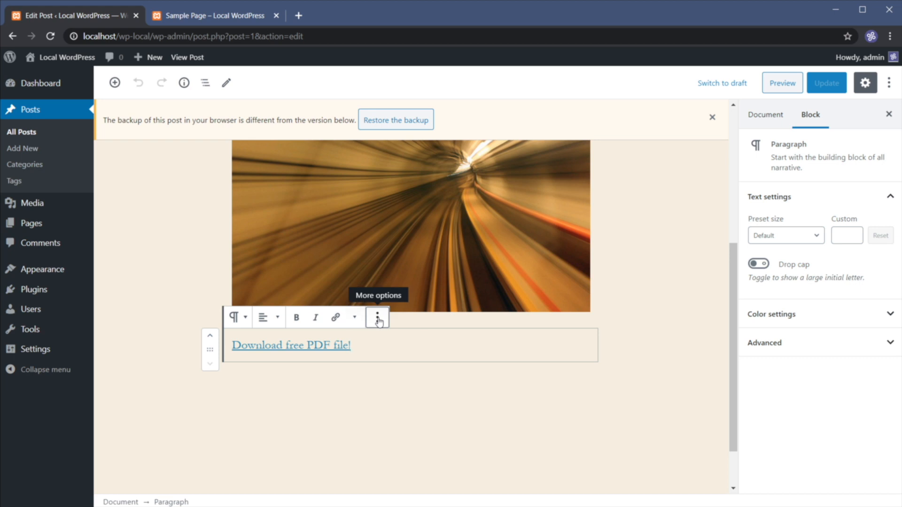
left_click(377, 318)
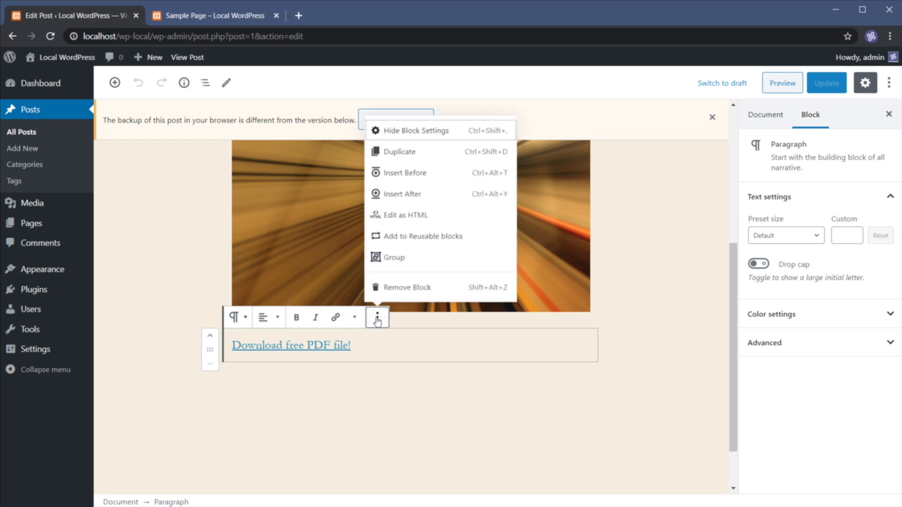
mouse_move(417, 219)
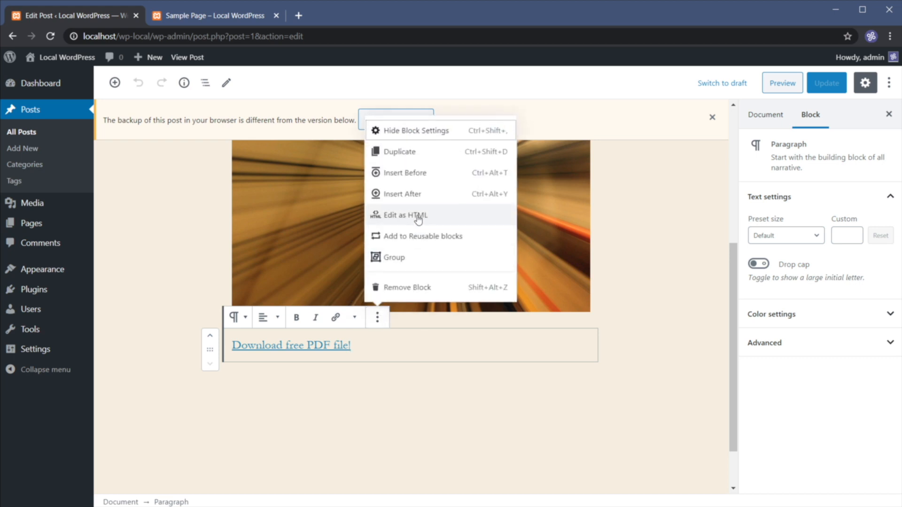
left_click(405, 215)
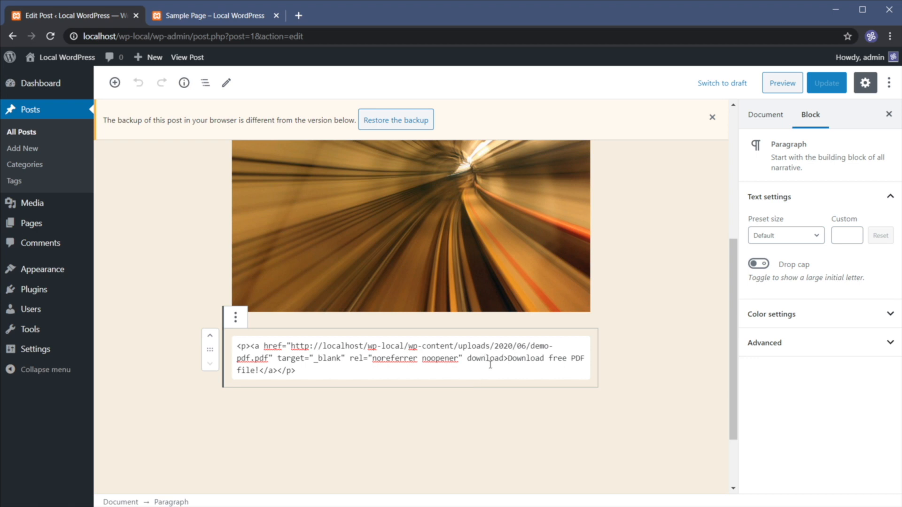
left_click(766, 115)
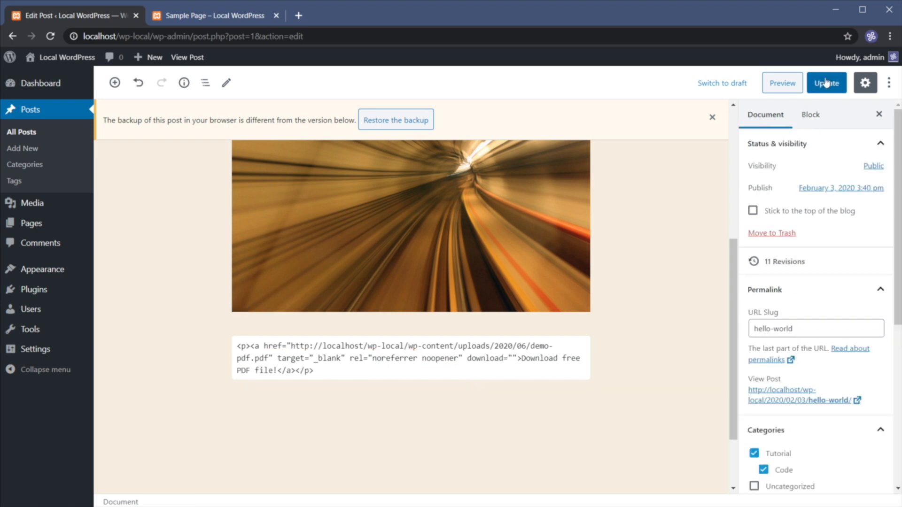
left_click(213, 16)
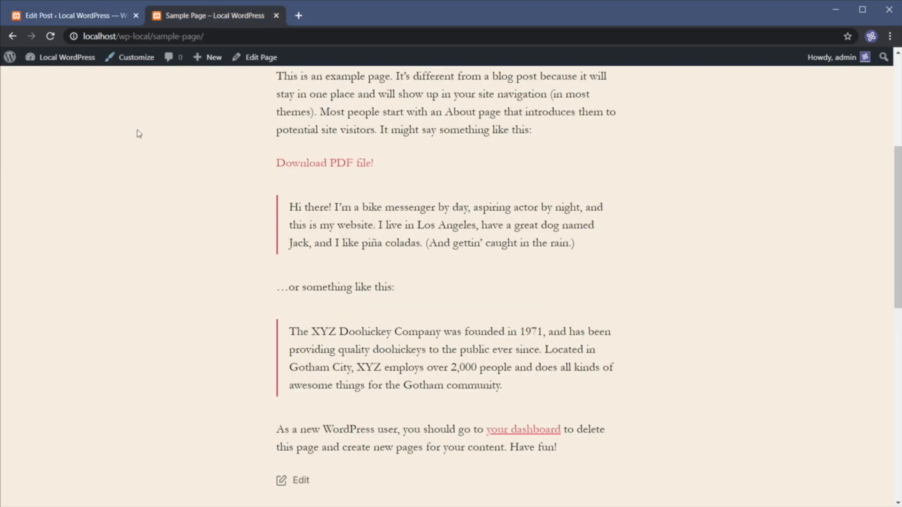
Step: Download demo-pdf.pdf from the Hello world! post link on the home page and open it
left_click(67, 57)
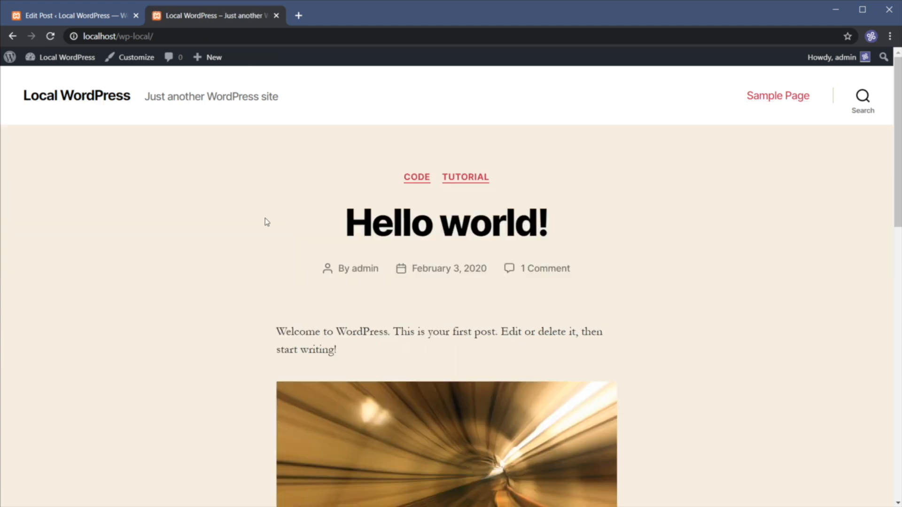
scroll("down", 3)
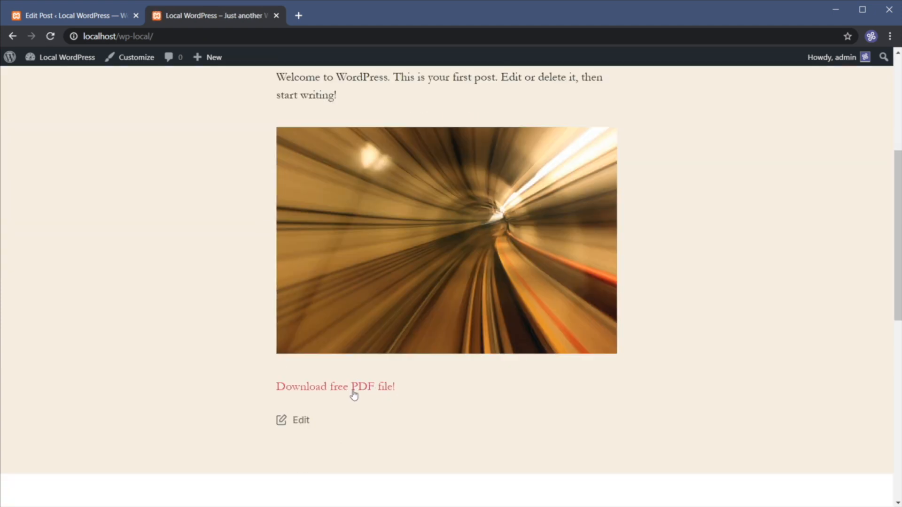
left_click(353, 386)
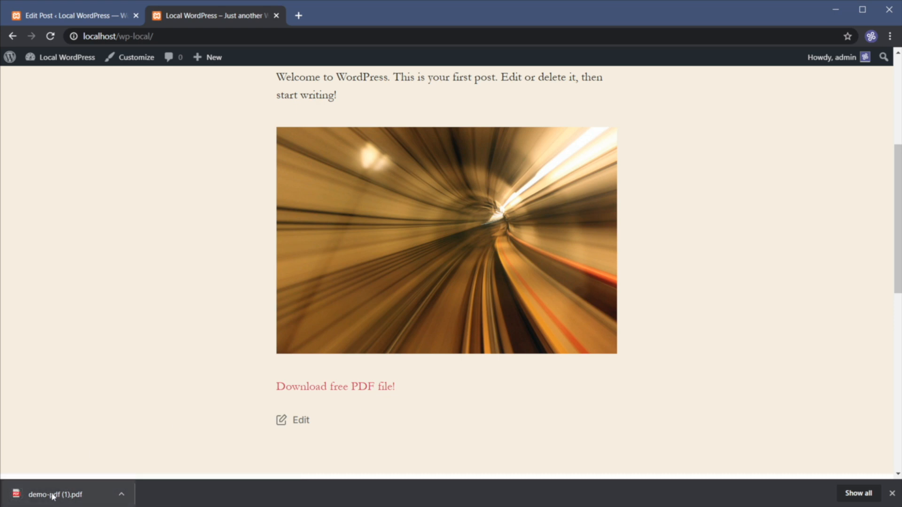
mouse_move(425, 233)
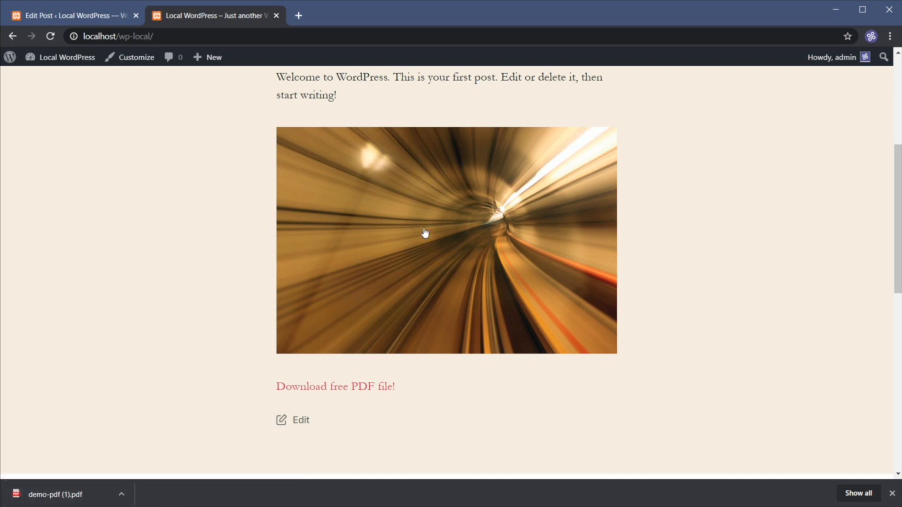
left_click(335, 387)
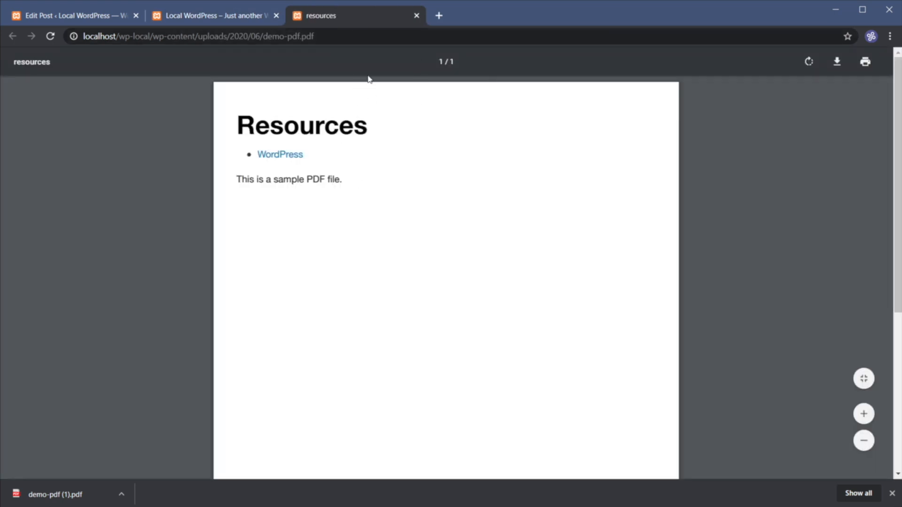
mouse_move(422, 159)
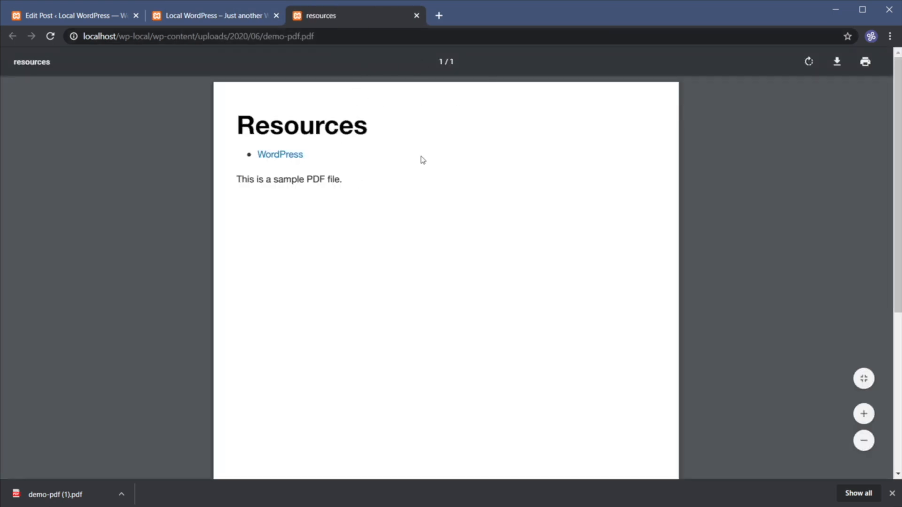